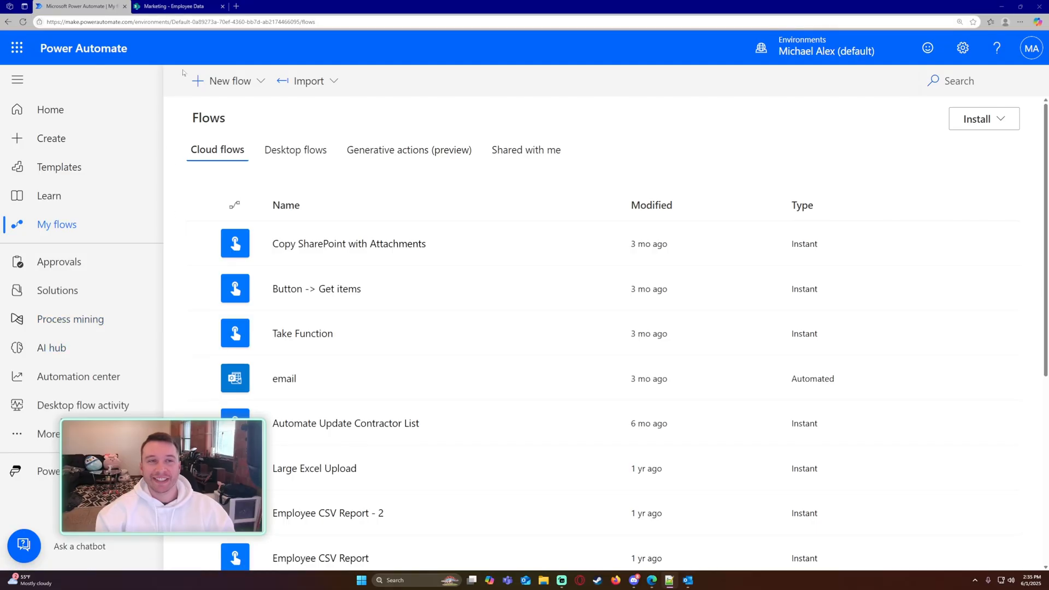
Step: Check the Employee Data list, then start a new scheduled cloud flow
{"action": "left_click", "coordinate": [172, 7]}
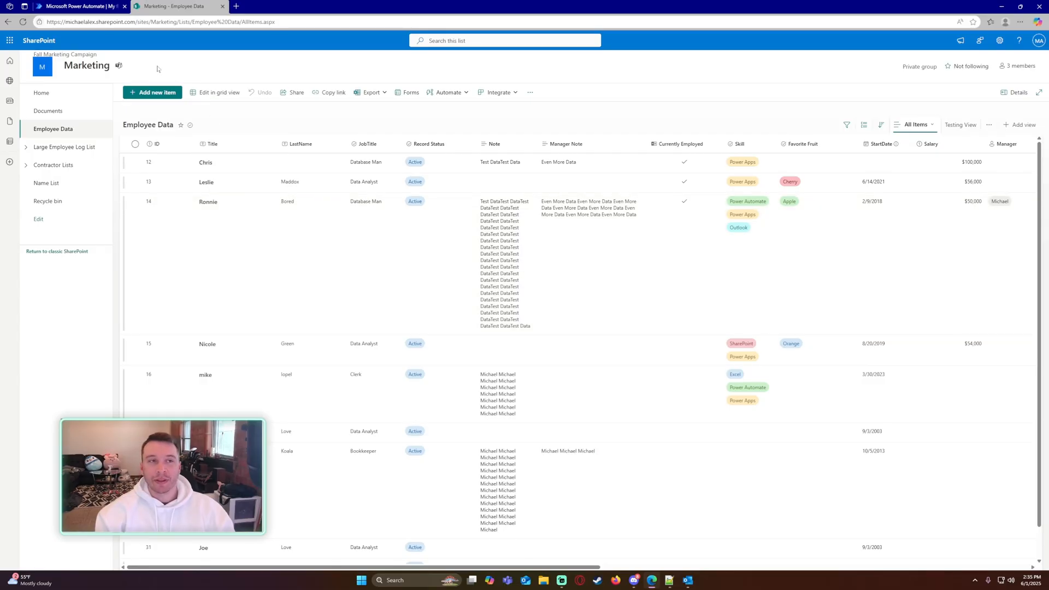
{"action": "mouse_move", "coordinate": [85, 7]}
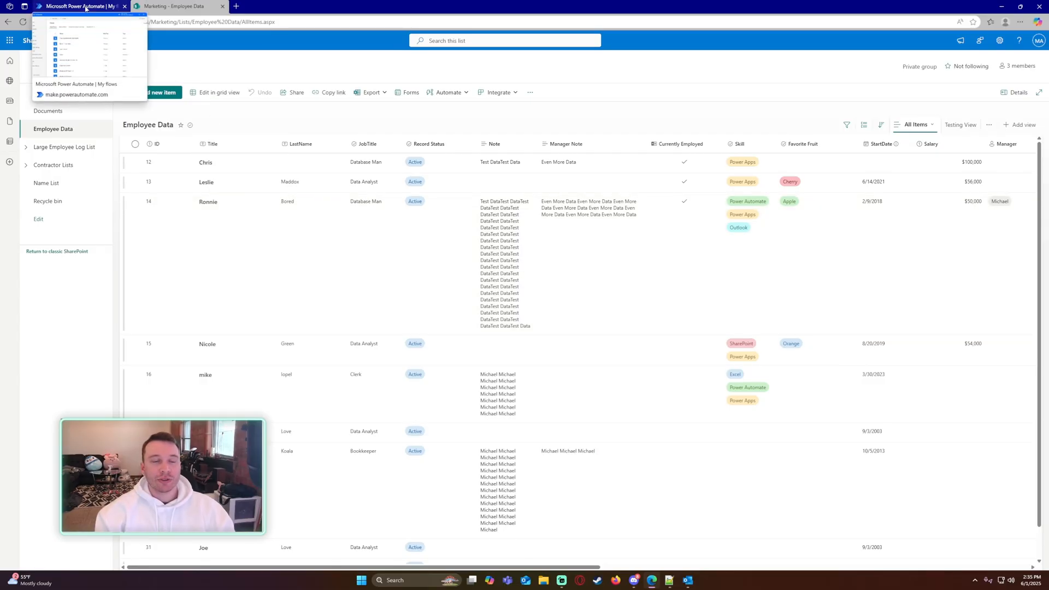
{"action": "left_click", "coordinate": [71, 7]}
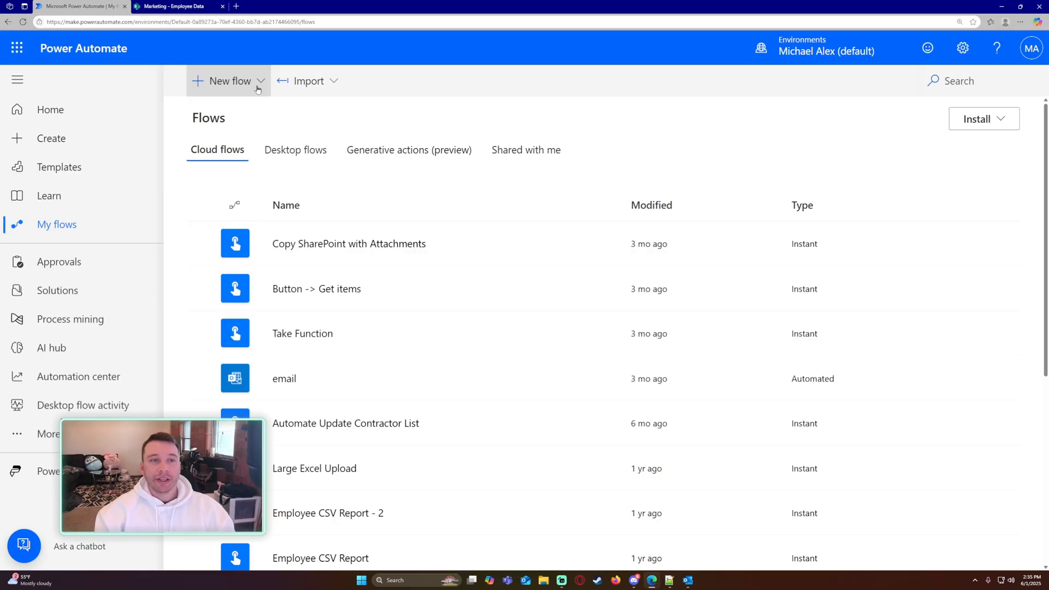
{"action": "left_click", "coordinate": [225, 81]}
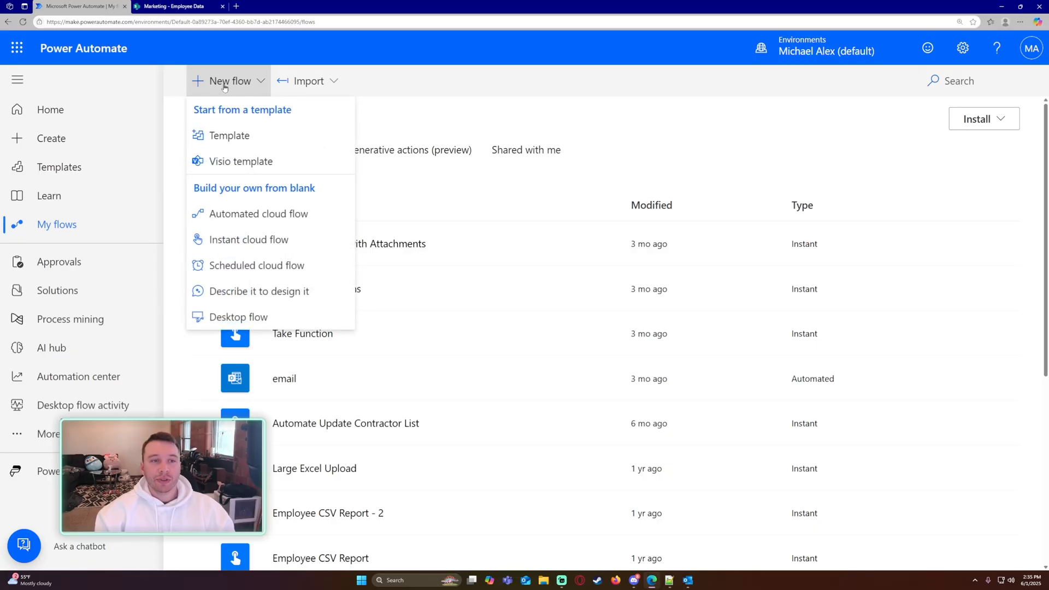
{"action": "mouse_move", "coordinate": [258, 270]}
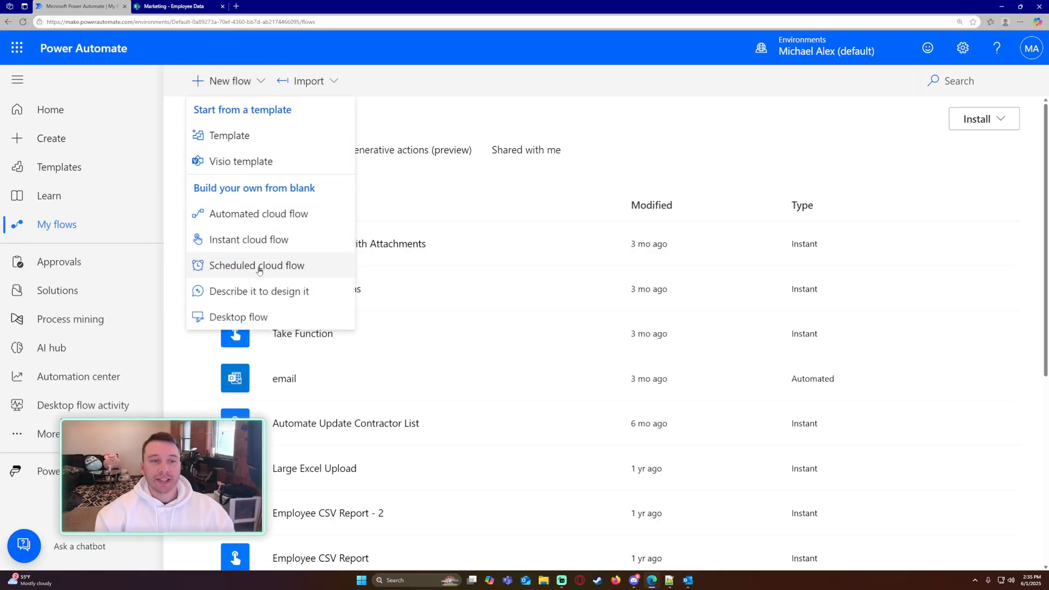
{"action": "left_click", "coordinate": [256, 266]}
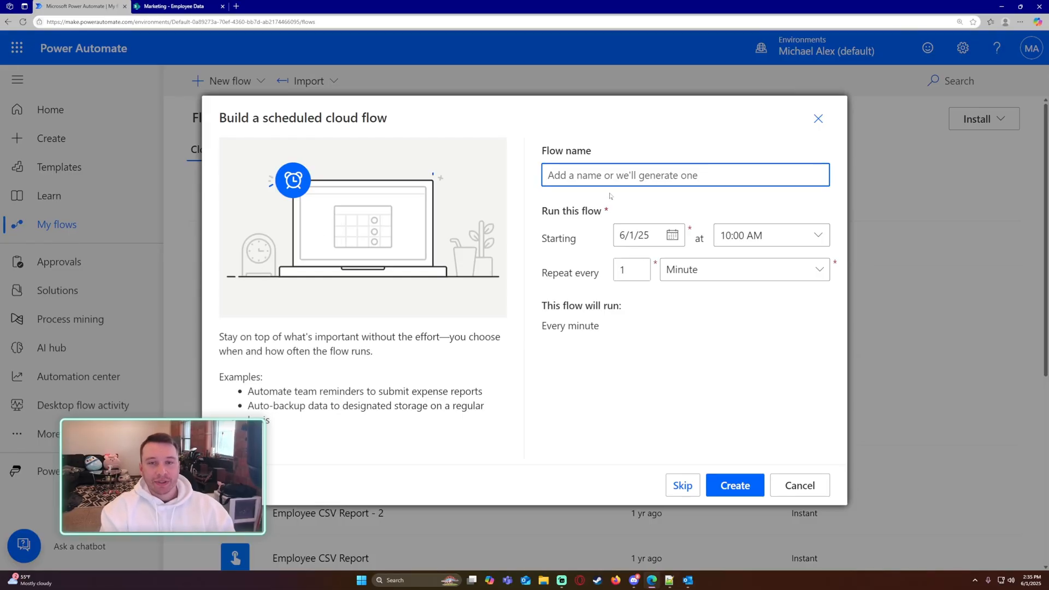
Step: Name it 'Automated Monthly Report Last Day', repeating every 1 day from 12:00 AM
{"action": "type", "text": "Automated Monthly Report Last"}
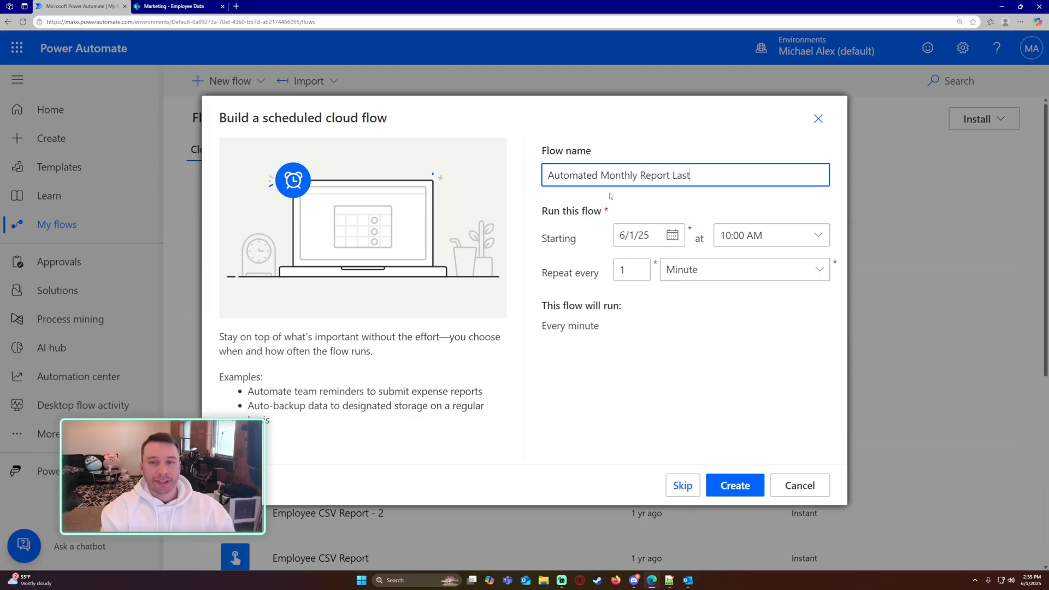
{"action": "type", "text": "Day"}
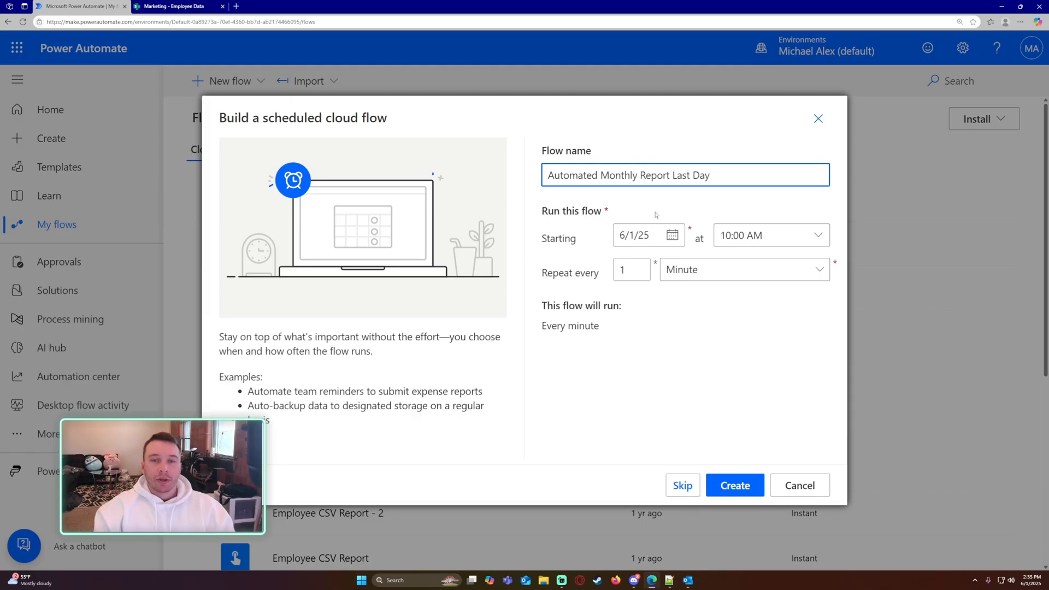
{"action": "left_click", "coordinate": [744, 269]}
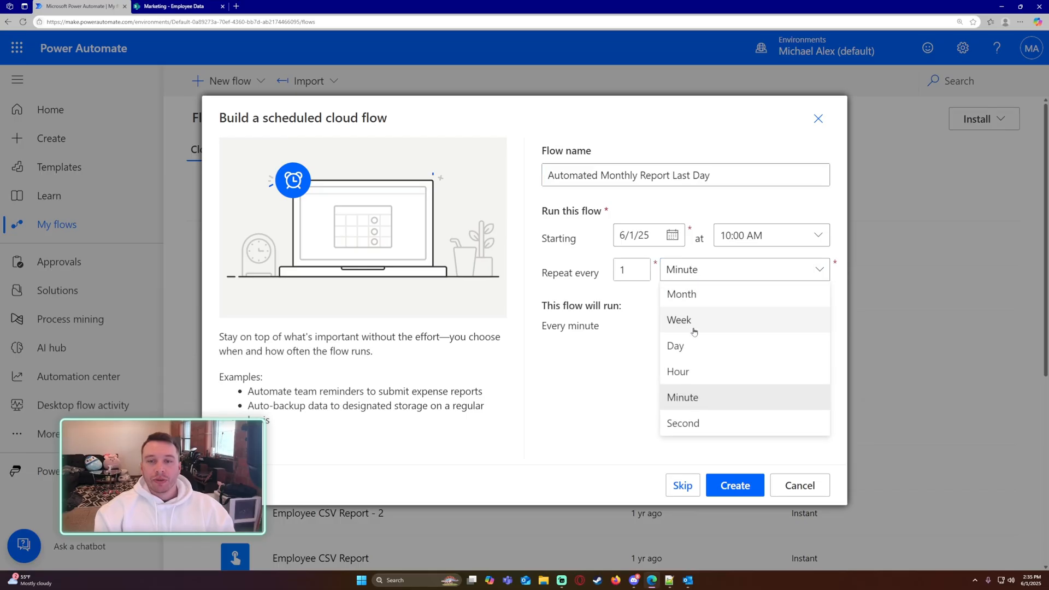
{"action": "left_click", "coordinate": [675, 346]}
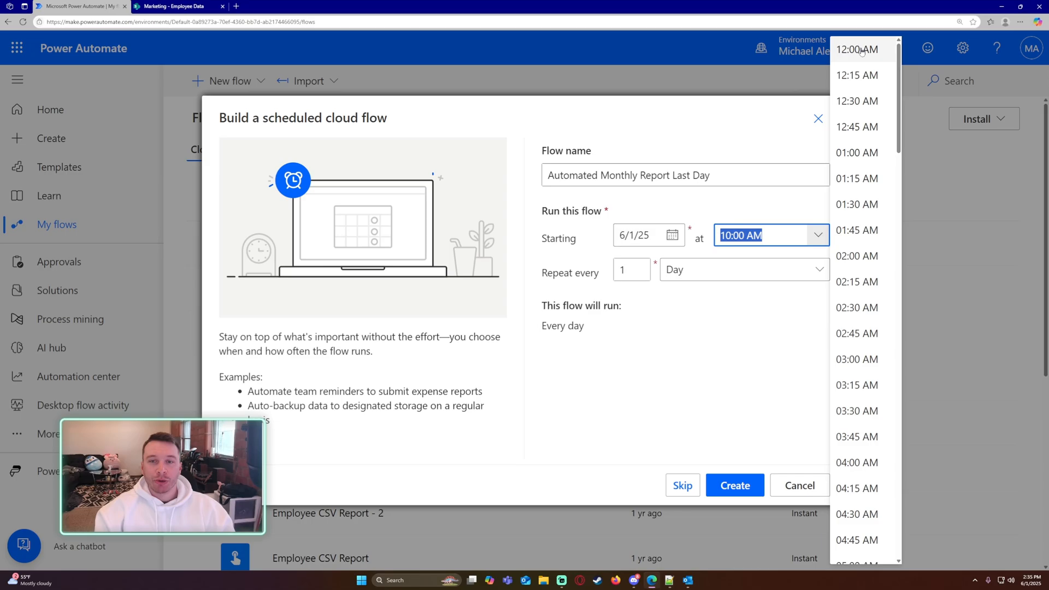
{"action": "left_click", "coordinate": [860, 49]}
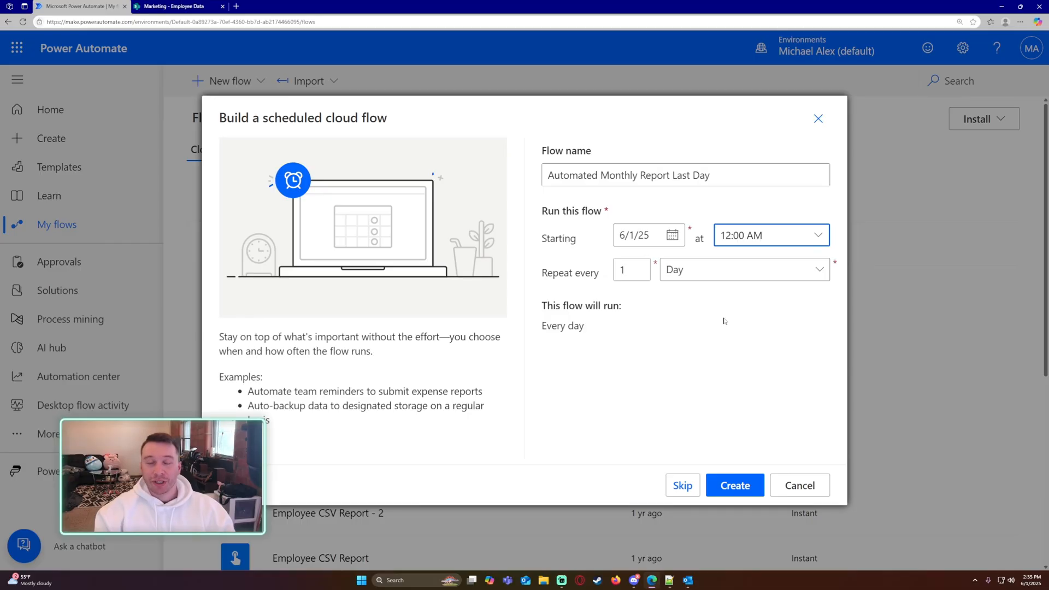
{"action": "mouse_move", "coordinate": [744, 329]}
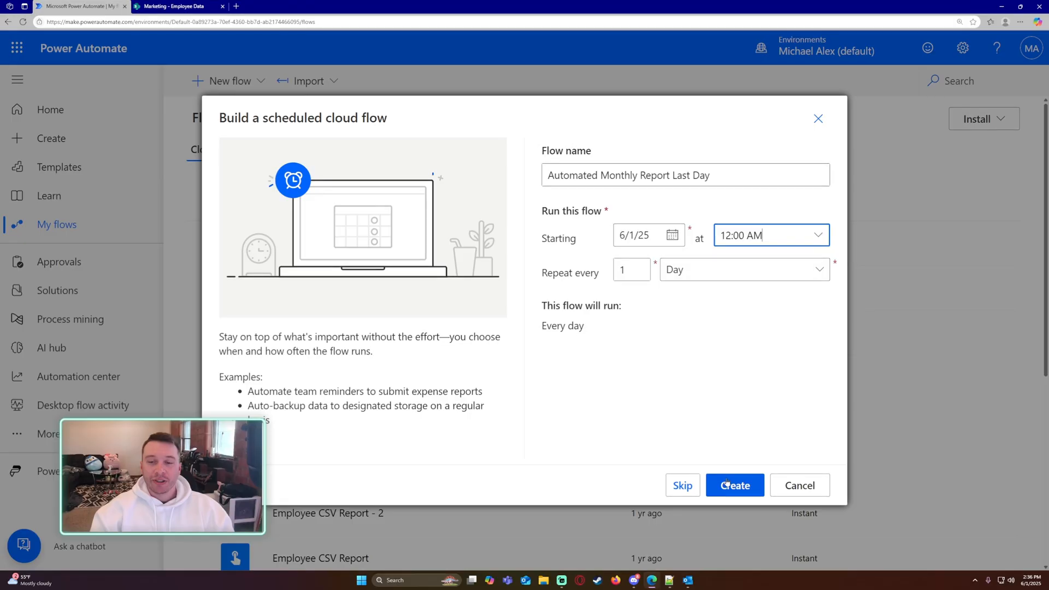
Step: Create the flow, add a Compose action after Recurrence, and open its parameters
{"action": "left_click", "coordinate": [735, 485]}
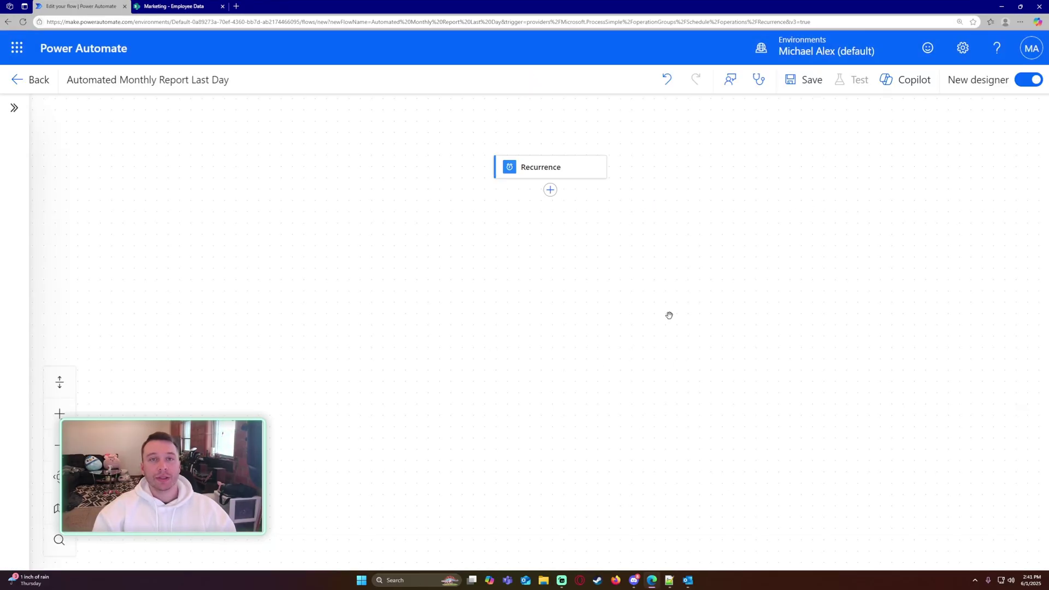
{"action": "left_click", "coordinate": [550, 189]}
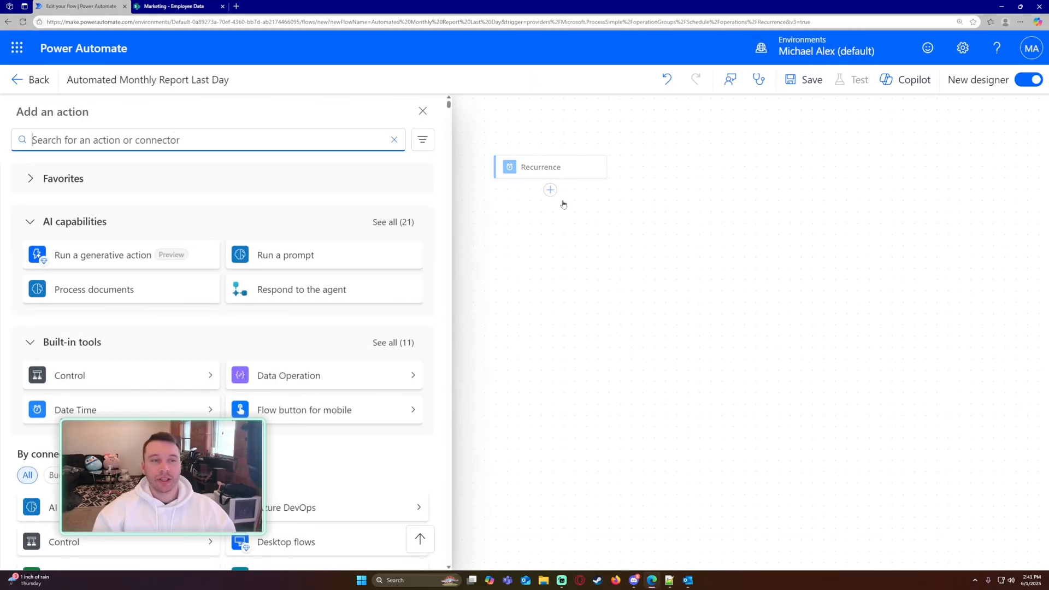
{"action": "type", "text": "compose"}
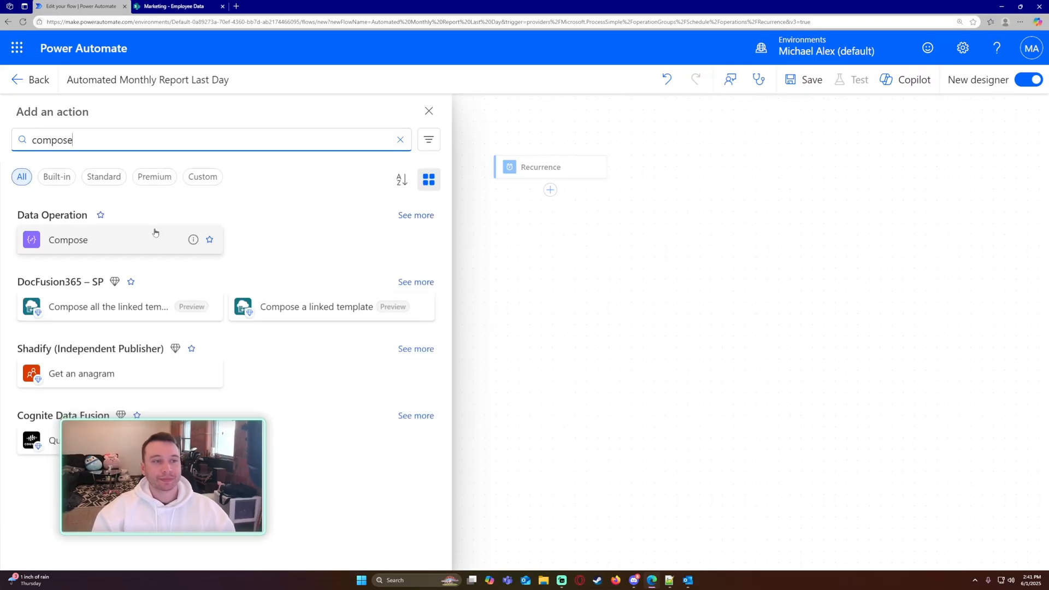
{"action": "left_click", "coordinate": [68, 240]}
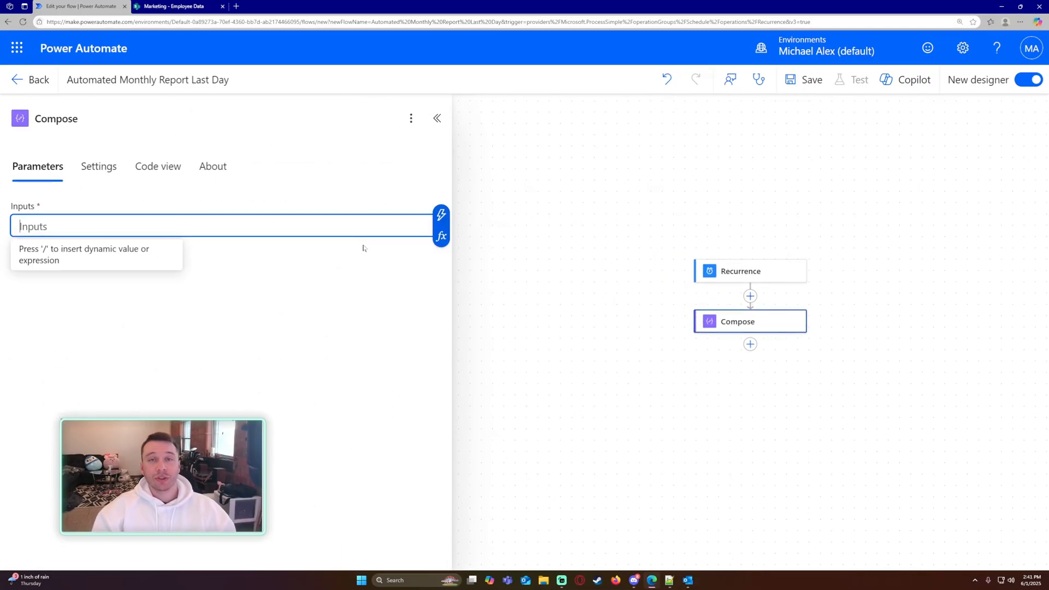
{"action": "mouse_move", "coordinate": [362, 262]}
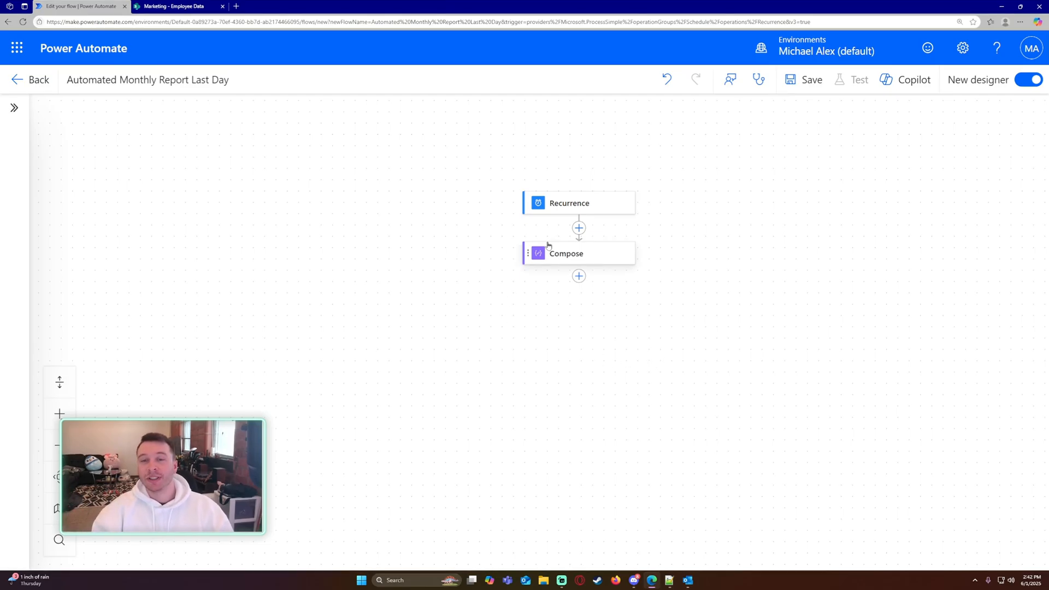
{"action": "left_click", "coordinate": [578, 253]}
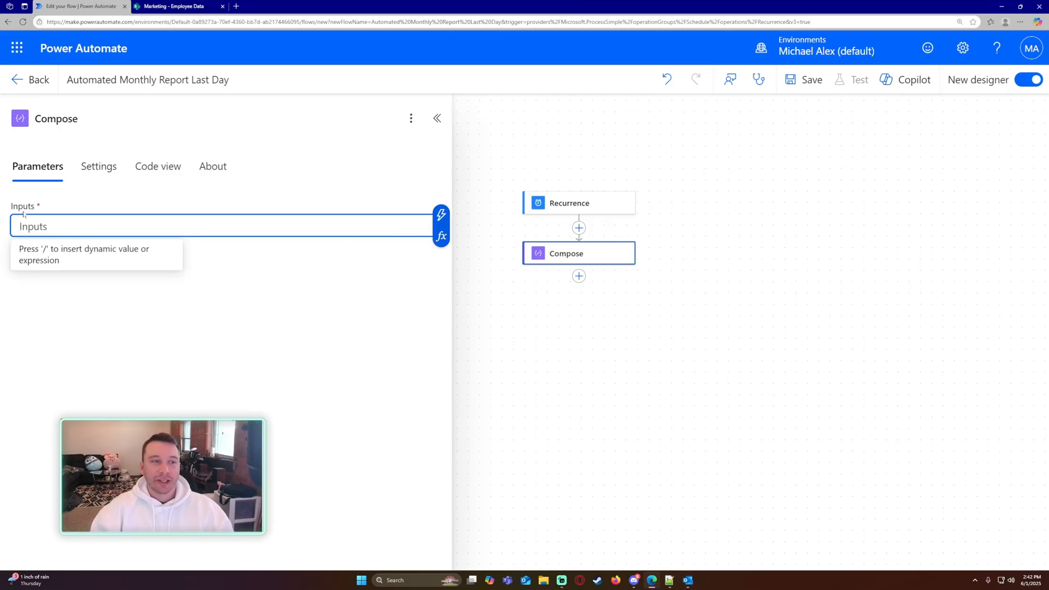
Step: Start the Compose expression with equals, dayOfMonth and addDays functions
{"action": "left_click", "coordinate": [440, 236]}
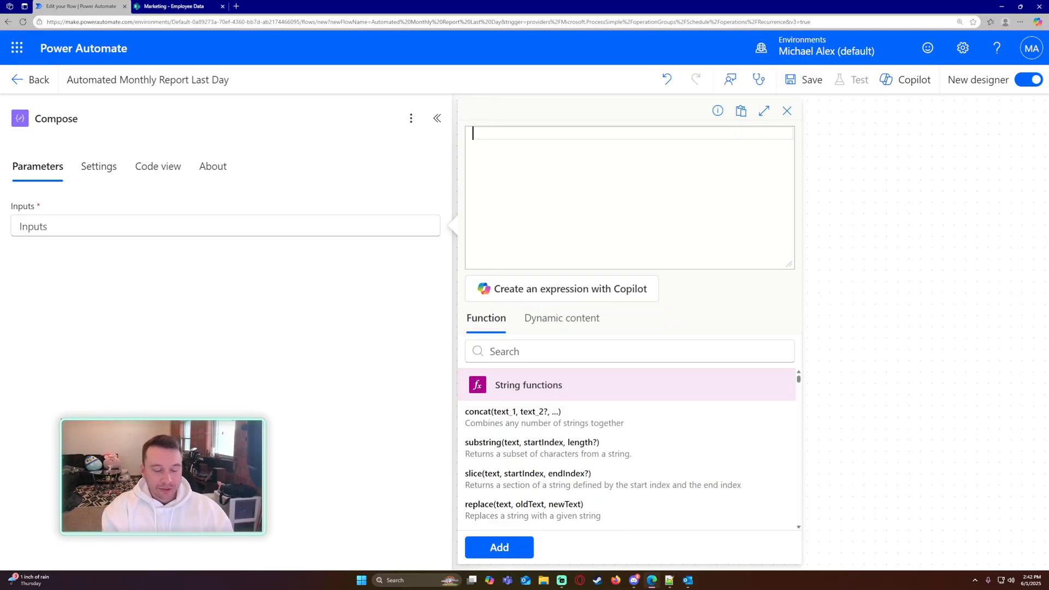
{"action": "type", "text": "equals("}
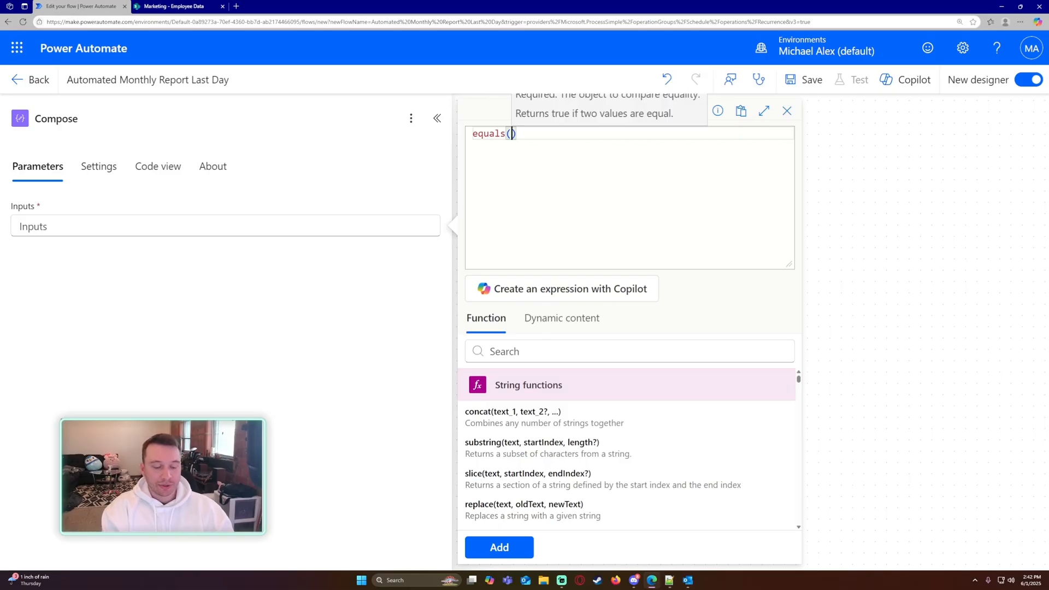
{"action": "type", "text": "dayOfMonth"}
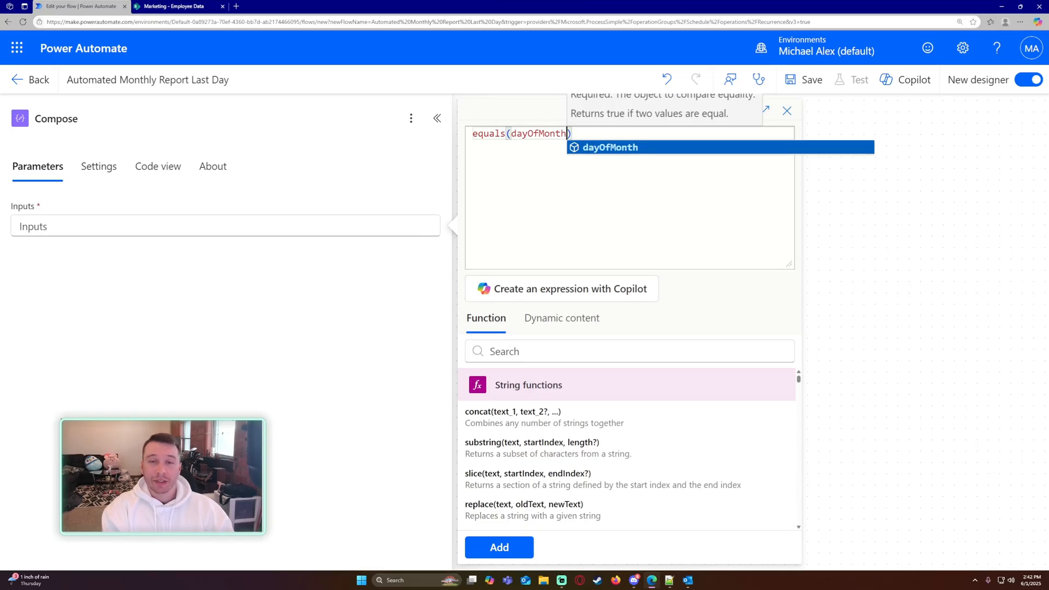
{"action": "left_click", "coordinate": [608, 147]}
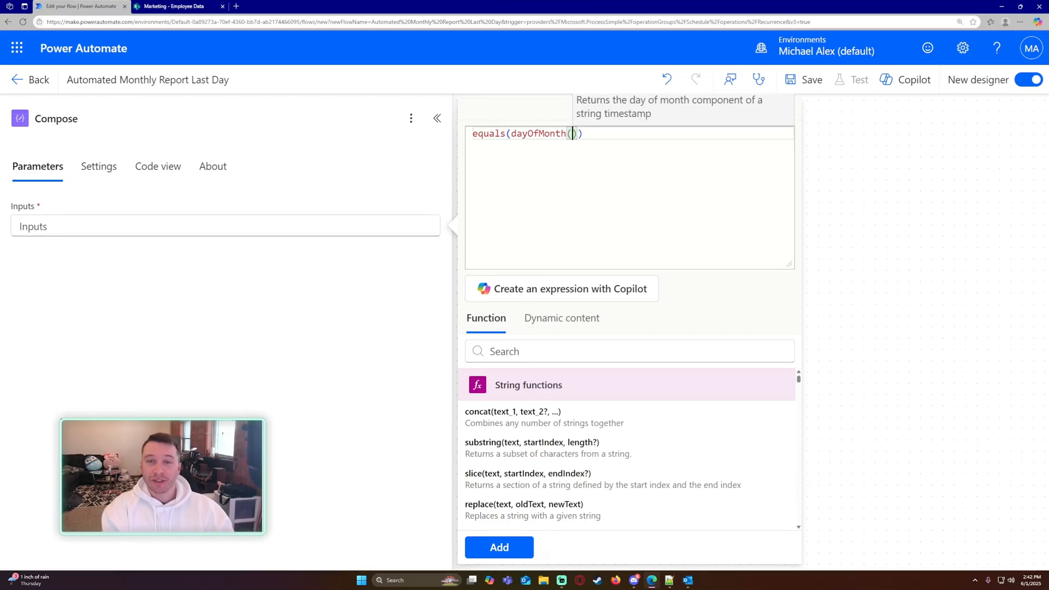
{"action": "type", "text": "add"}
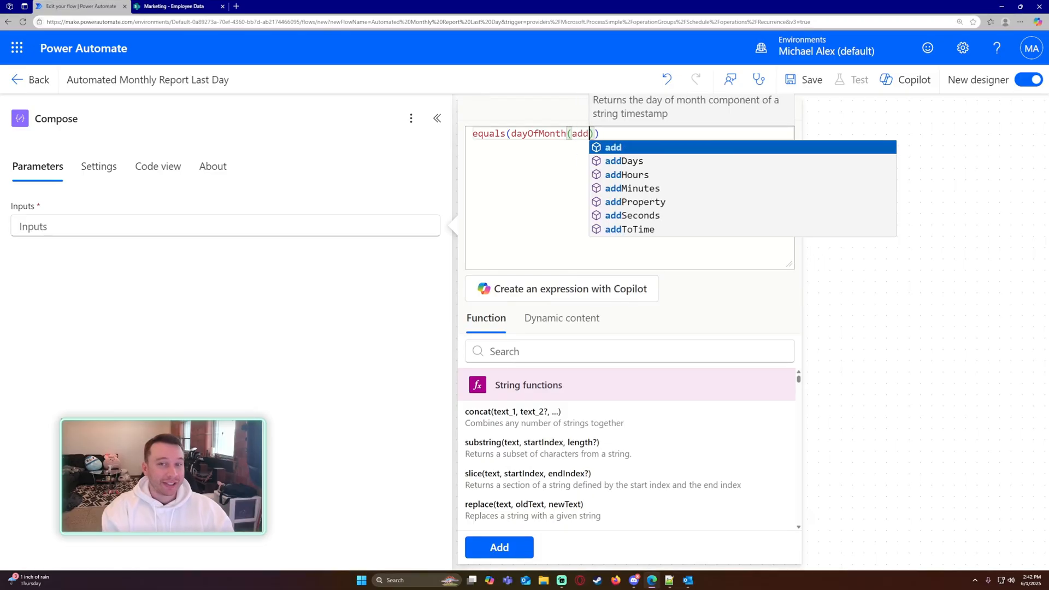
{"action": "left_click", "coordinate": [624, 161]}
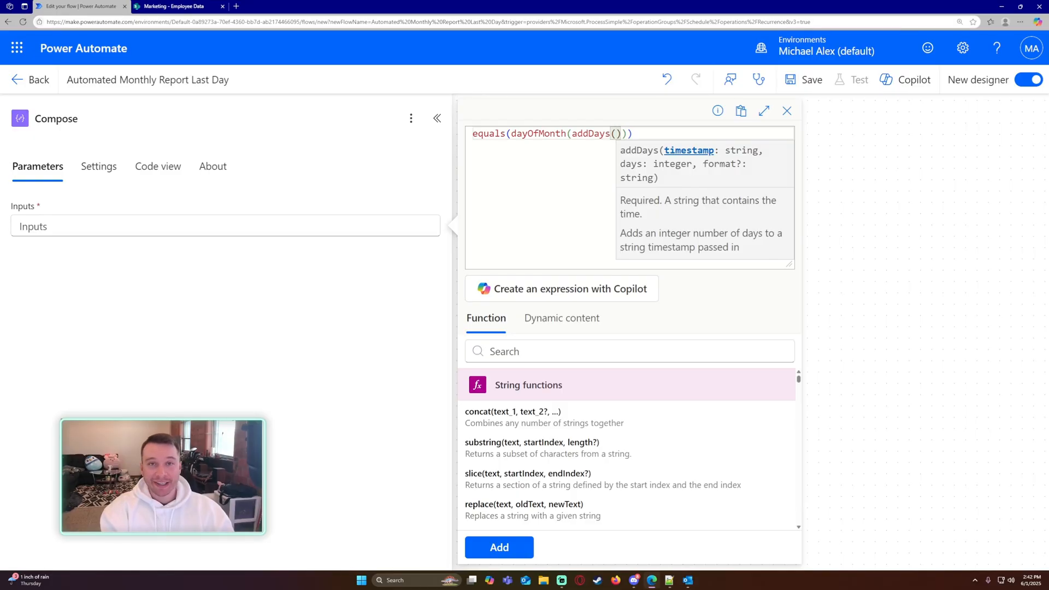
Step: Finish it with convertFromUtc(utcNow(),'Eastern Standard Time'), plus 1 day, compared to 1
{"action": "type", "text": "convertFromUtc("}
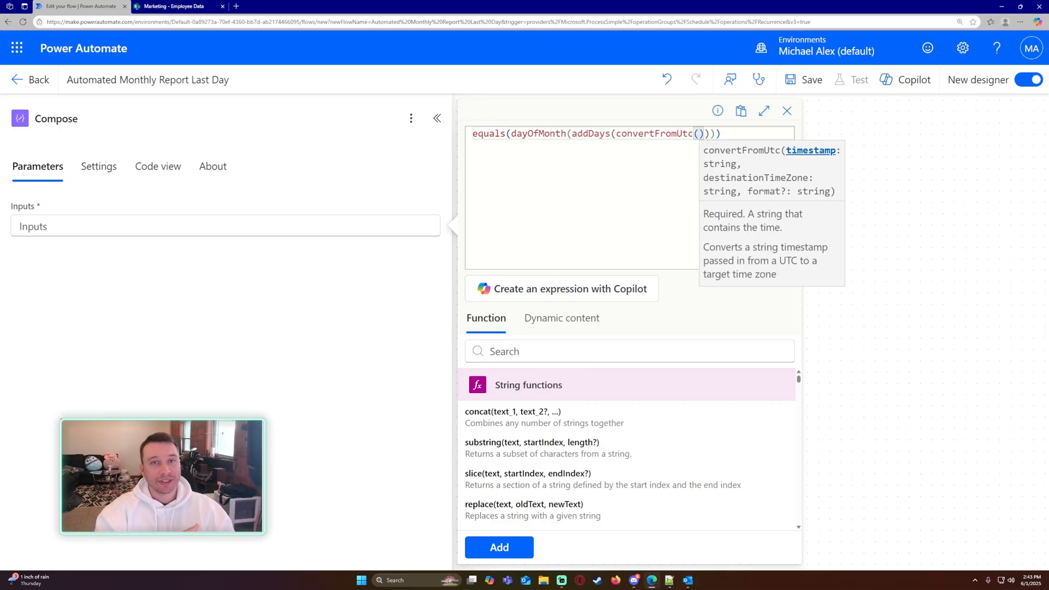
{"action": "type", "text": "ut"}
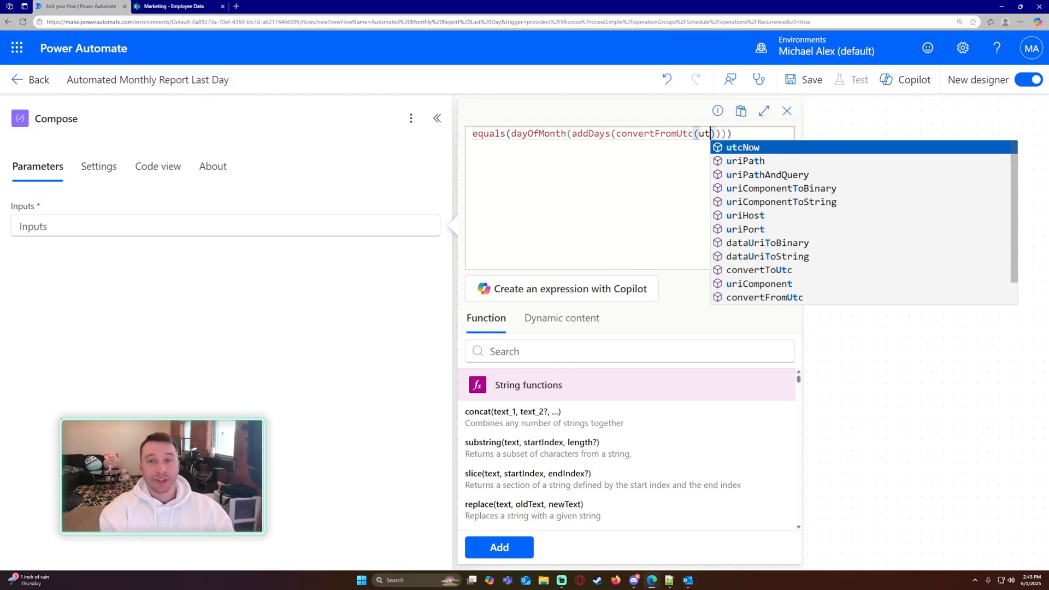
{"action": "left_click", "coordinate": [743, 147]}
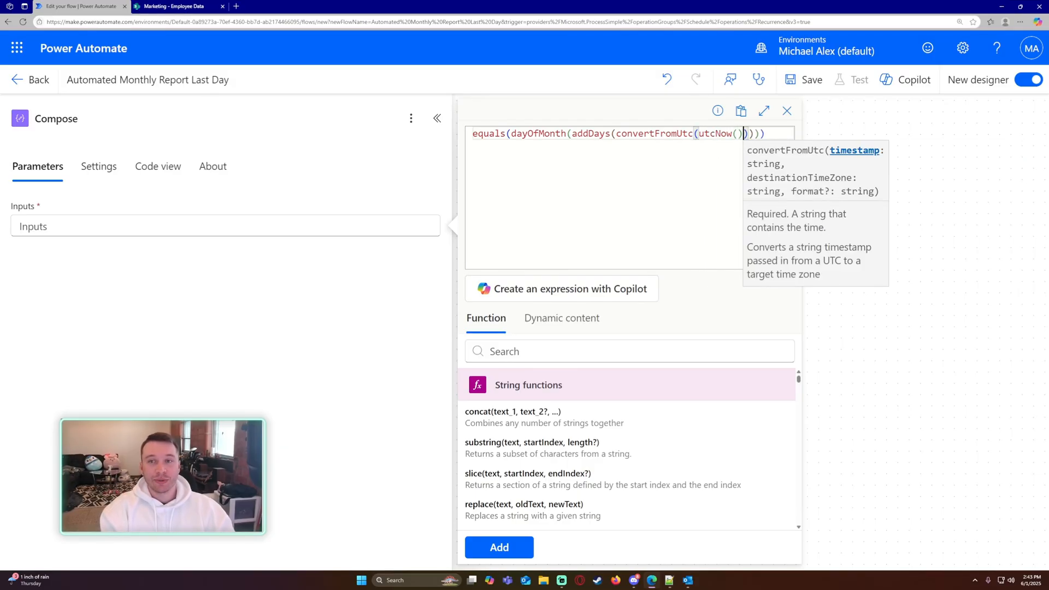
{"action": "type", "text": ","}
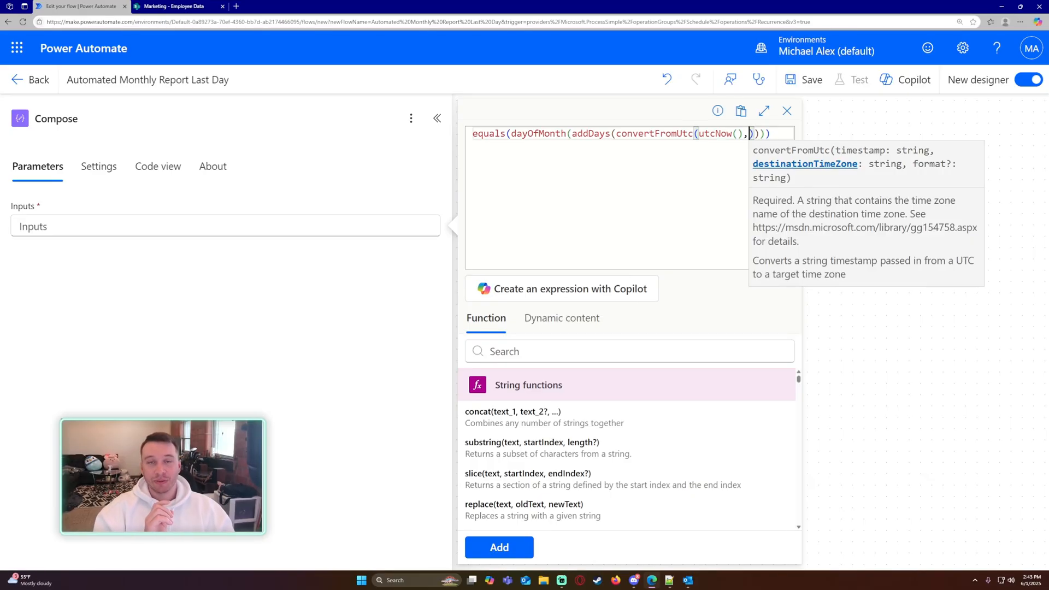
{"action": "type", "text": "'Eastern'"}
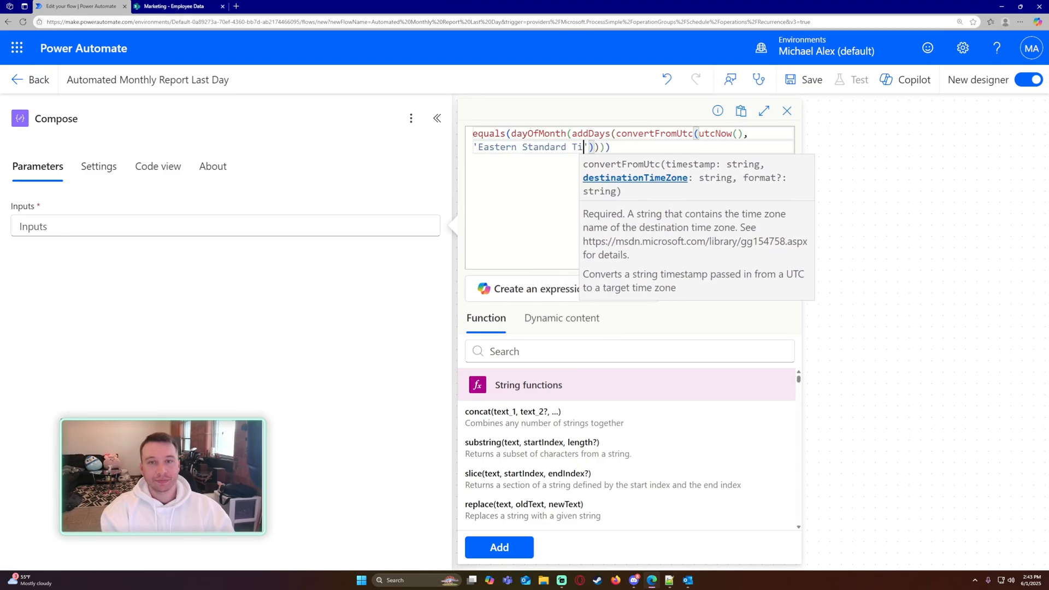
{"action": "type", "text": "me"}
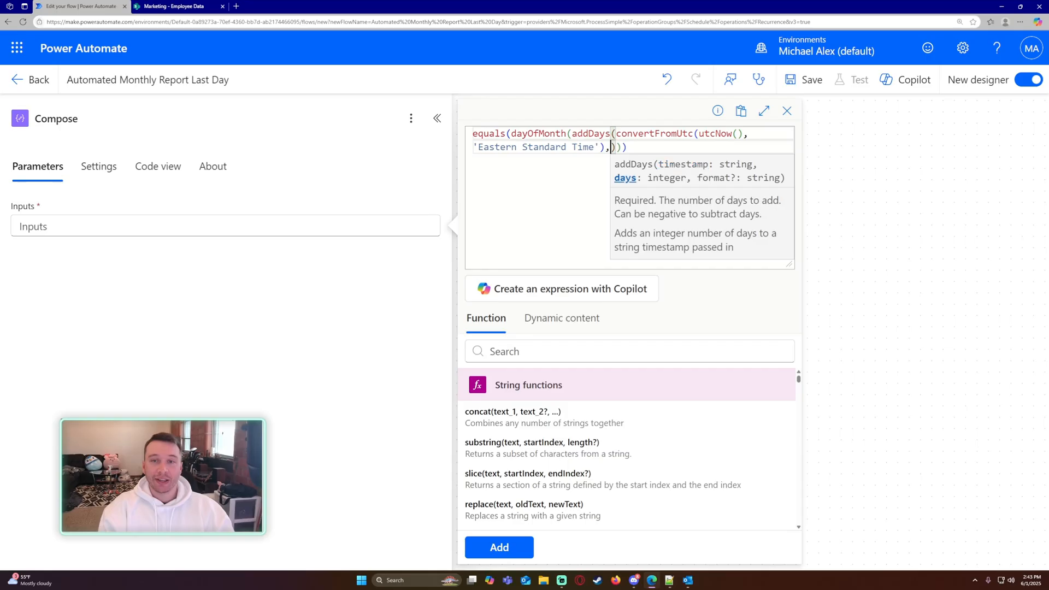
{"action": "type", "text": "1"}
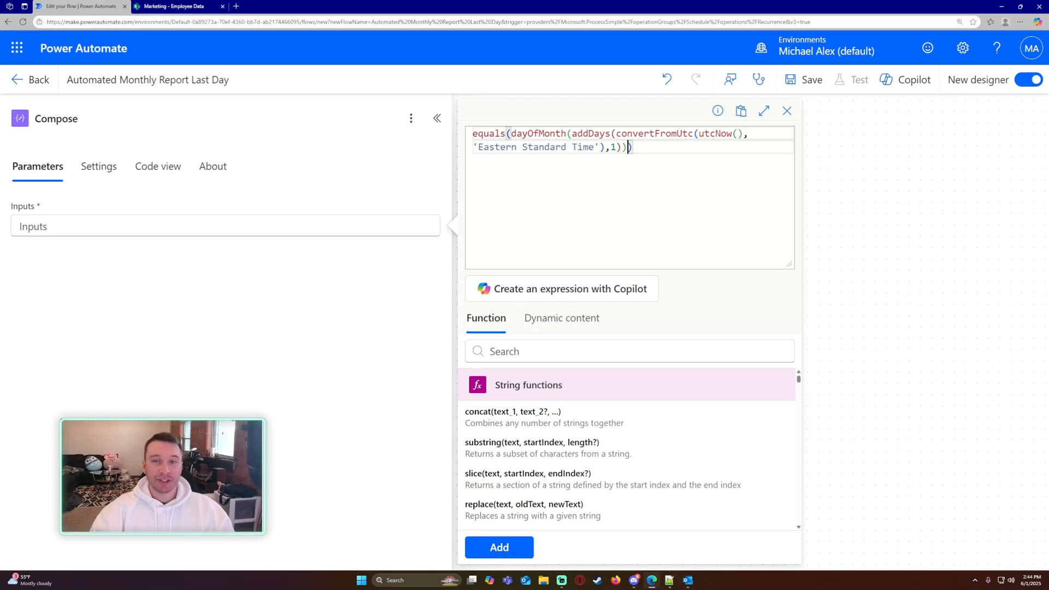
{"action": "type", "text": ","}
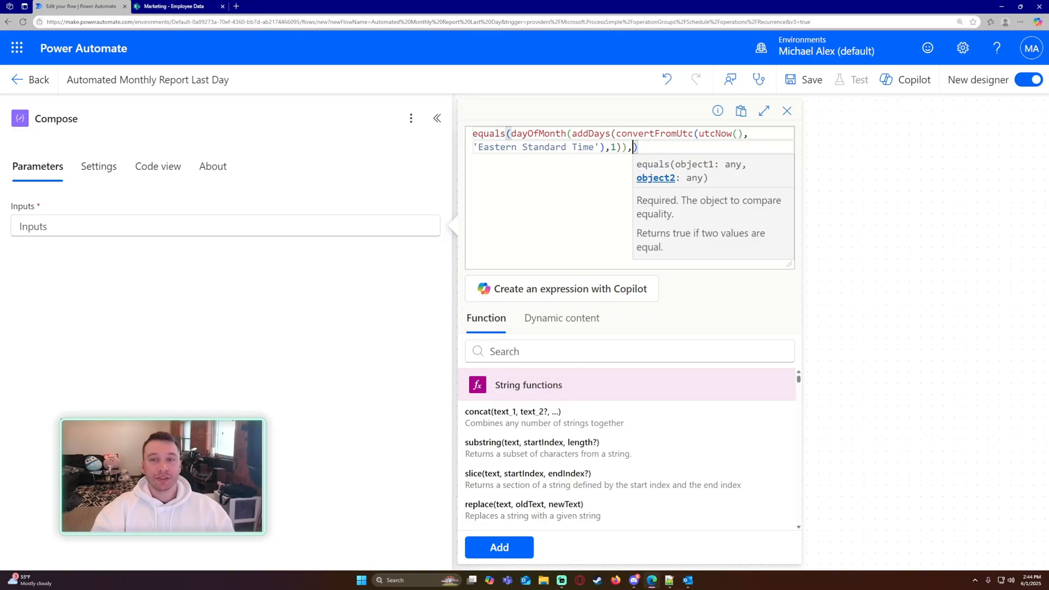
{"action": "type", "text": "1"}
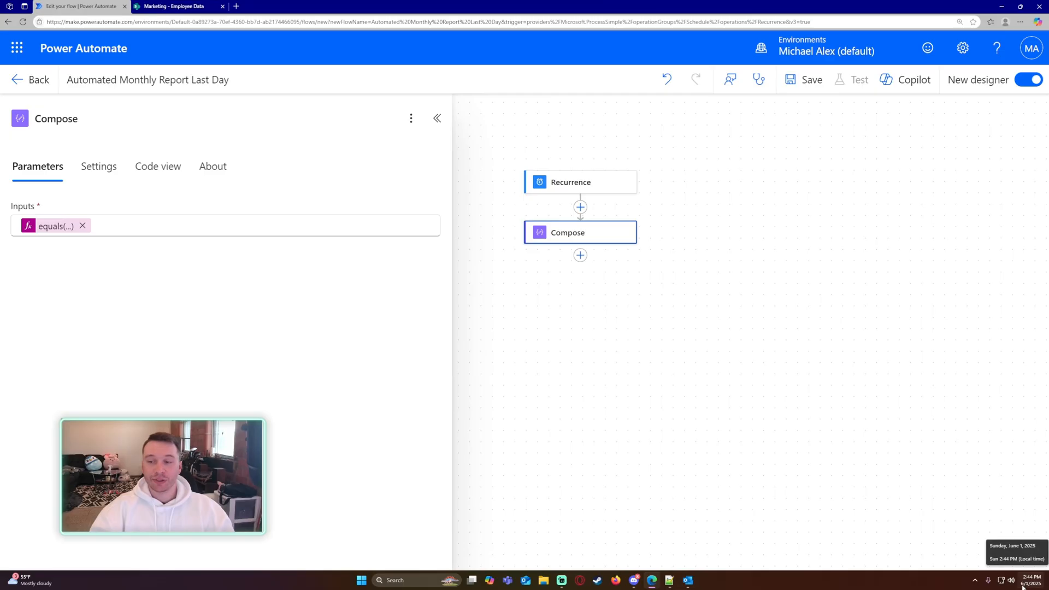
Step: Save, run a manual test showing Compose output False, and return to editing
{"action": "left_click", "coordinate": [805, 79]}
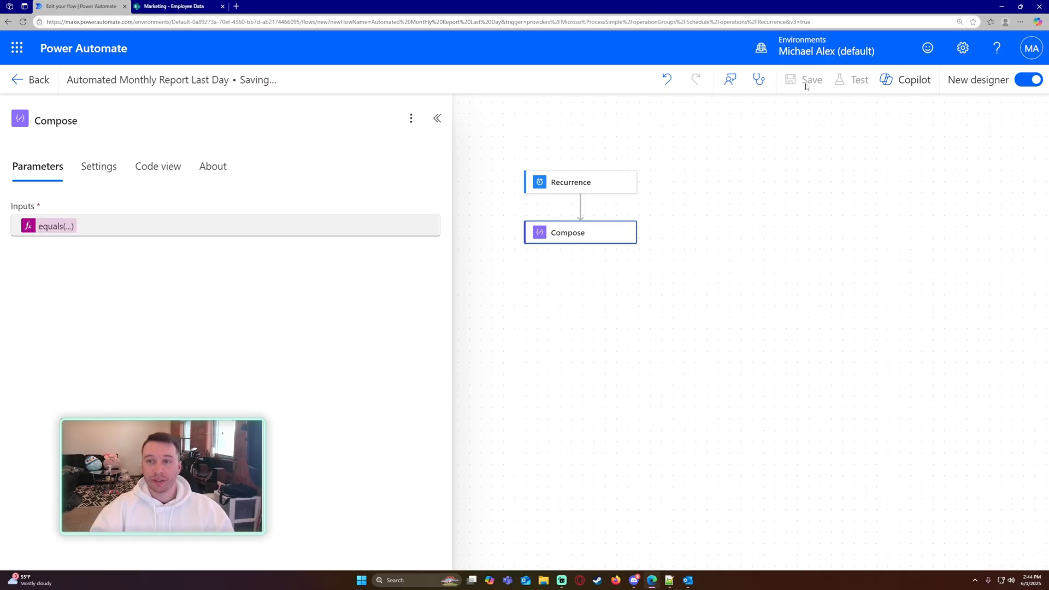
{"action": "mouse_move", "coordinate": [850, 88]}
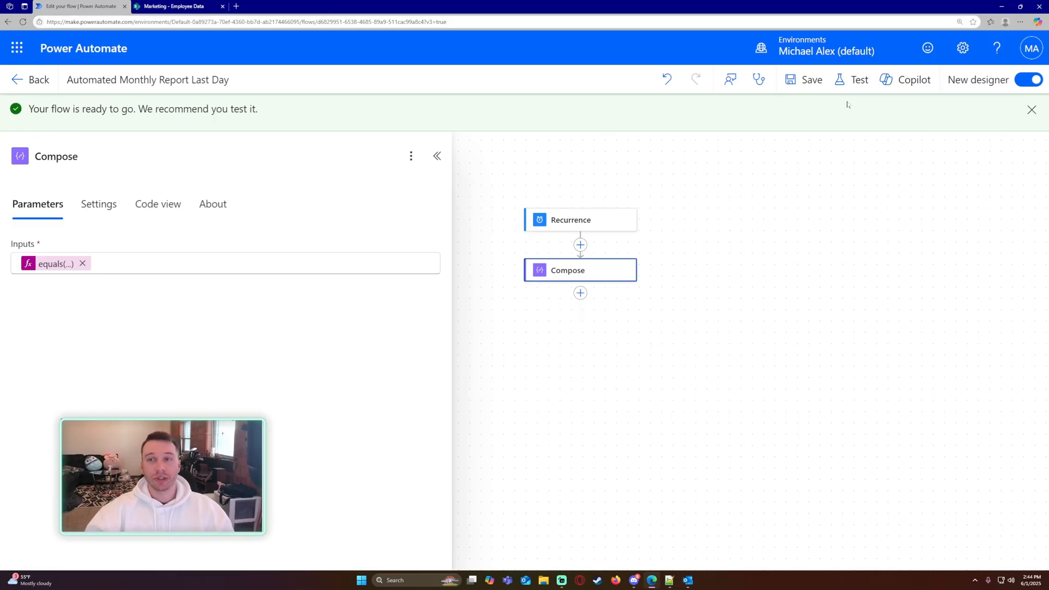
{"action": "left_click", "coordinate": [860, 80]}
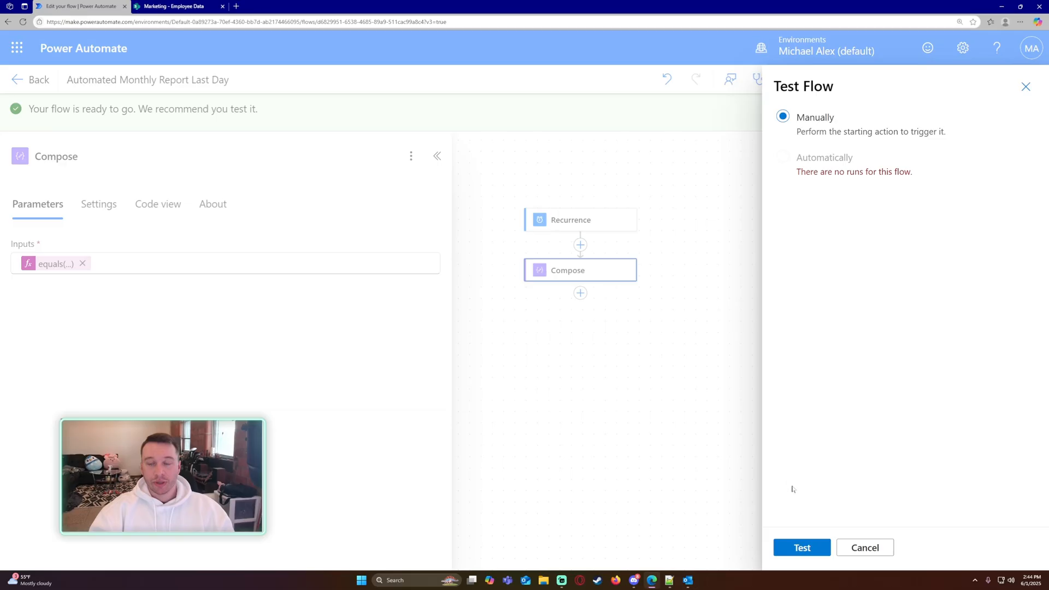
{"action": "left_click", "coordinate": [801, 547]}
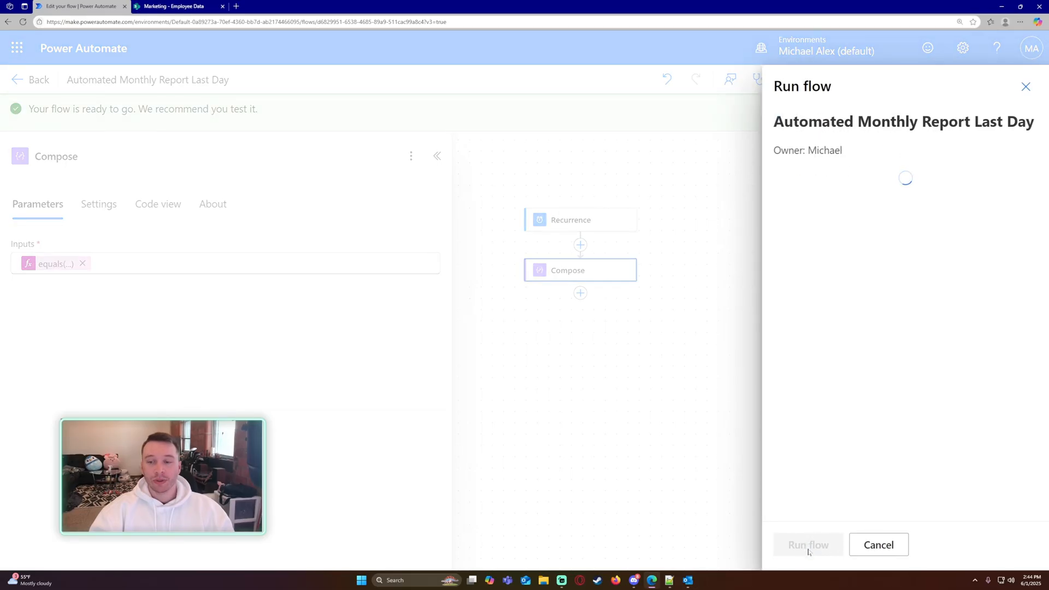
{"action": "left_click", "coordinate": [878, 544]}
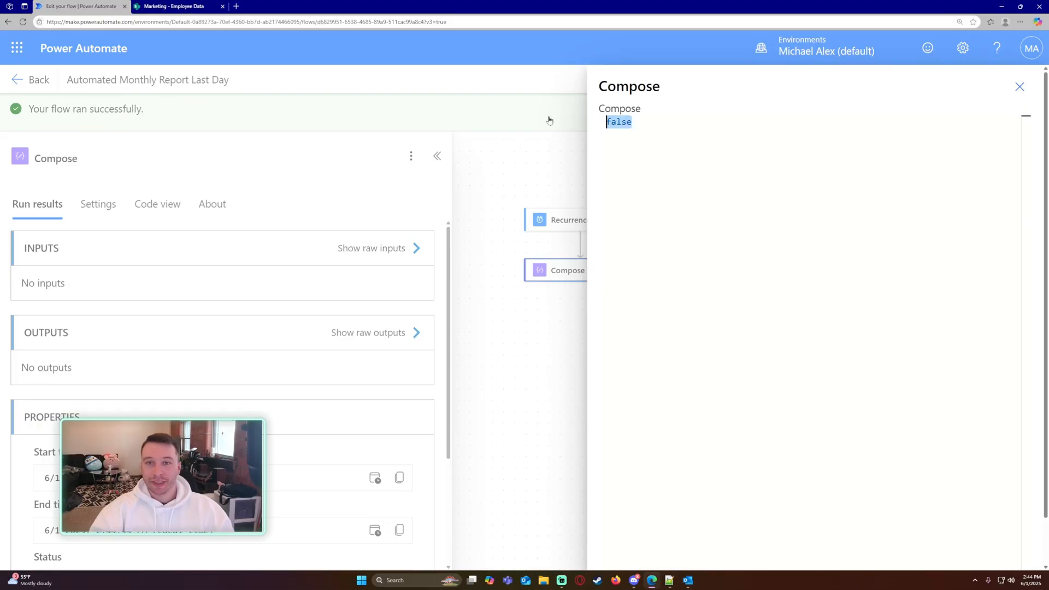
{"action": "left_click", "coordinate": [1020, 86]}
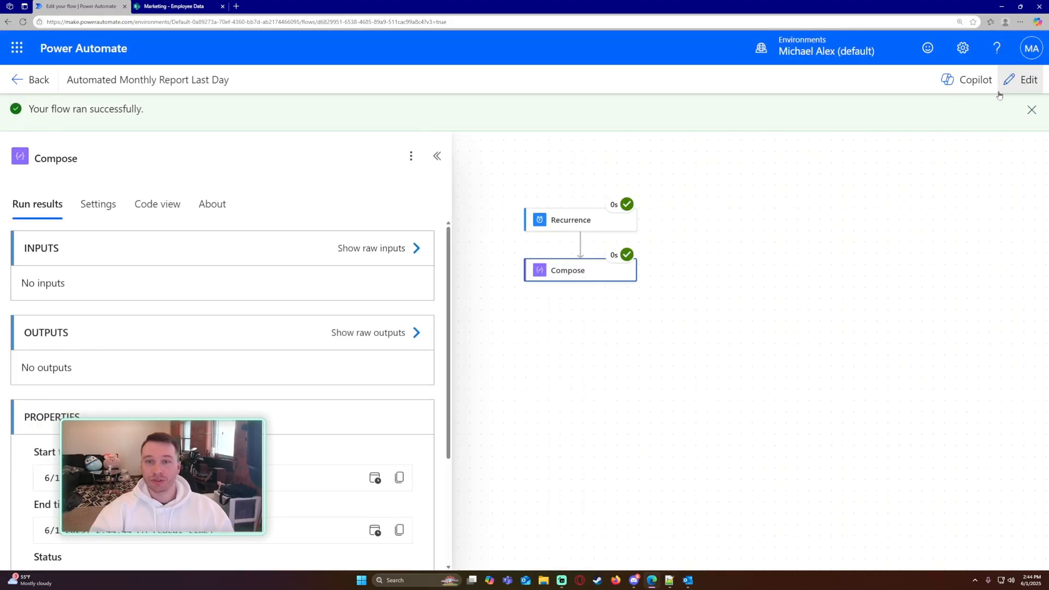
{"action": "left_click", "coordinate": [1022, 79]}
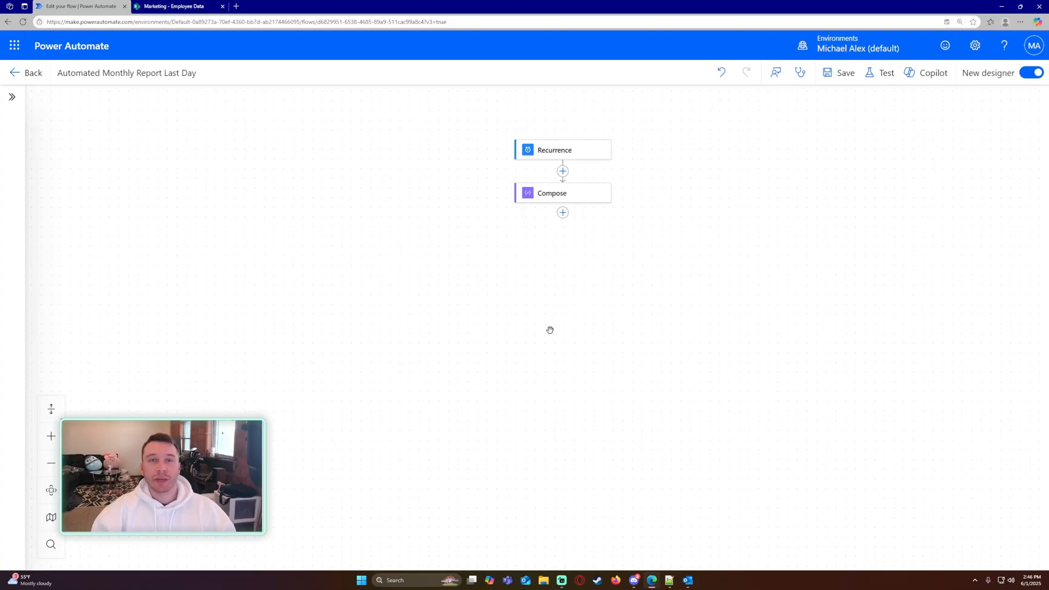
{"action": "mouse_move", "coordinate": [545, 316]}
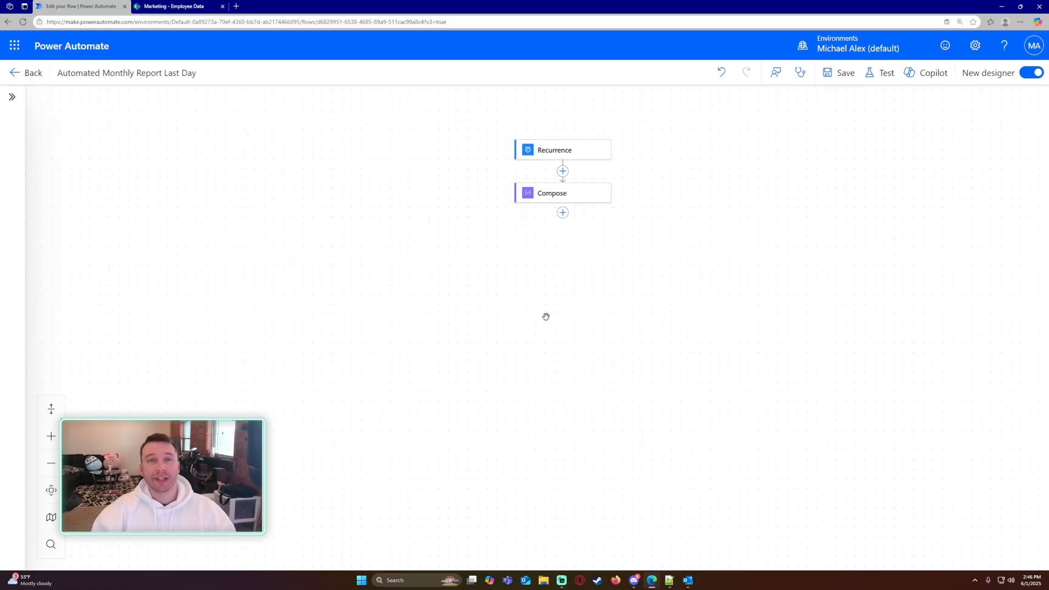
Step: Copy the Compose expression and insert a new Compose action named lastDay
{"action": "left_click", "coordinate": [562, 193]}
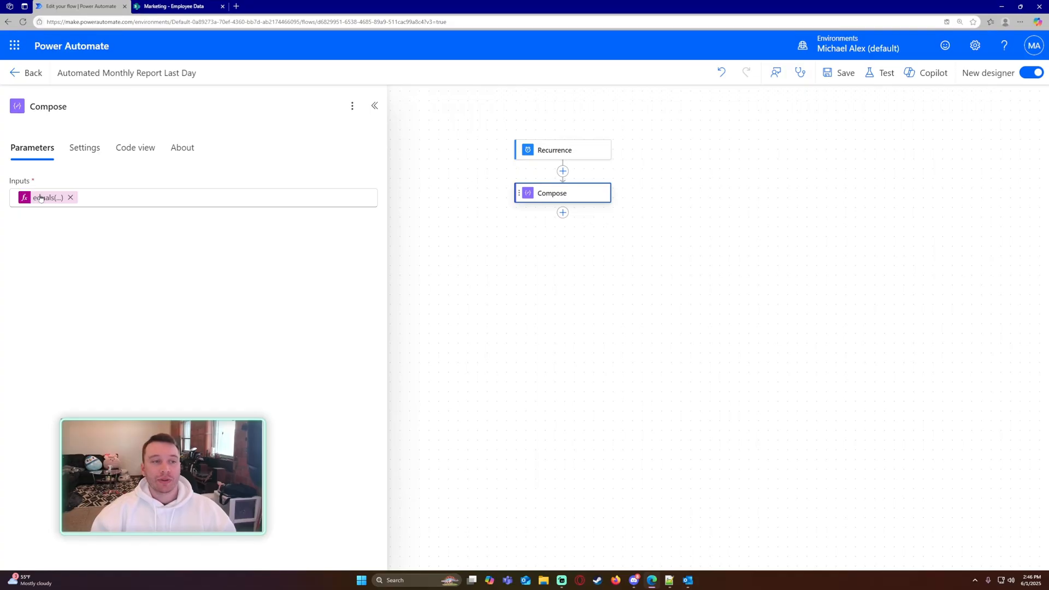
{"action": "left_click", "coordinate": [48, 197]}
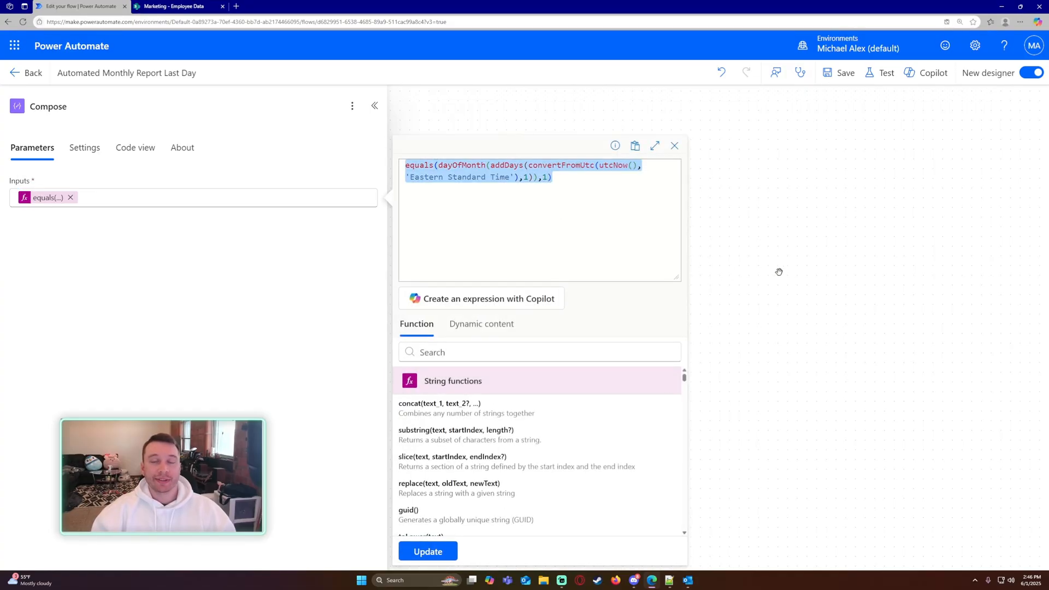
{"action": "left_click", "coordinate": [674, 146]}
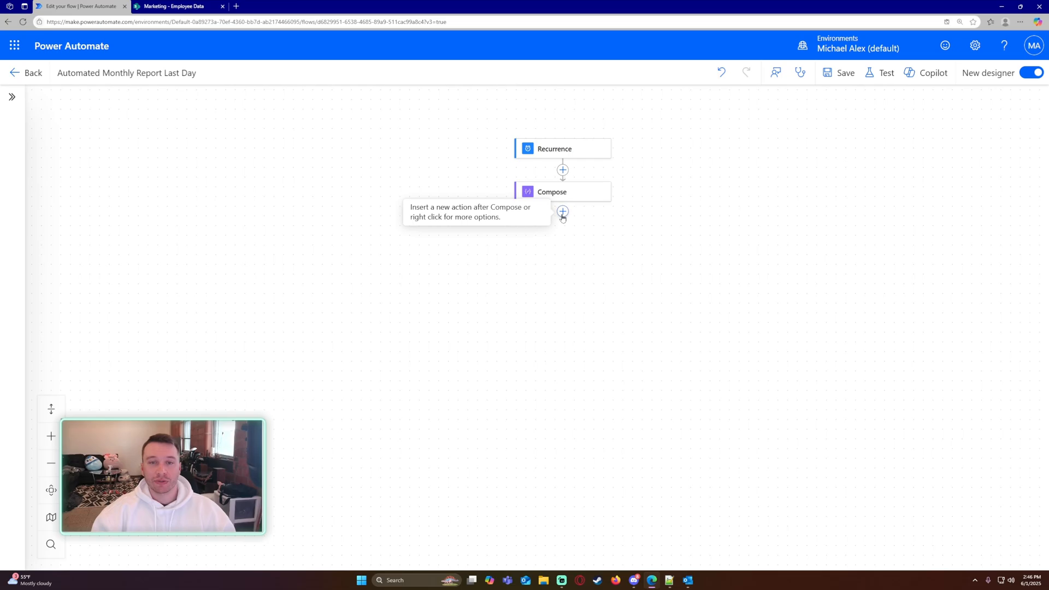
{"action": "left_click", "coordinate": [562, 212]}
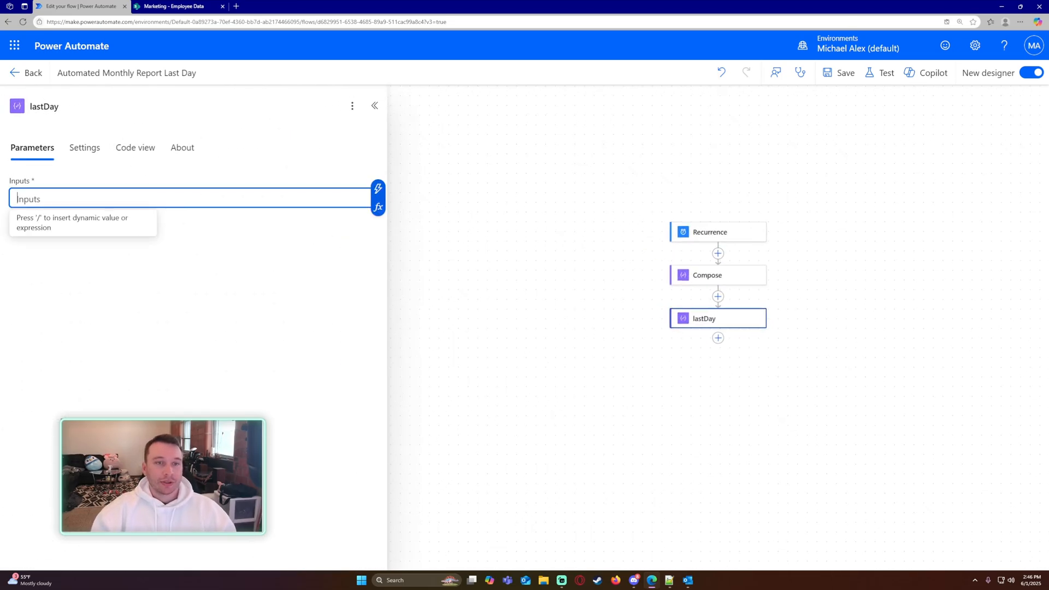
{"action": "left_click", "coordinate": [378, 206]}
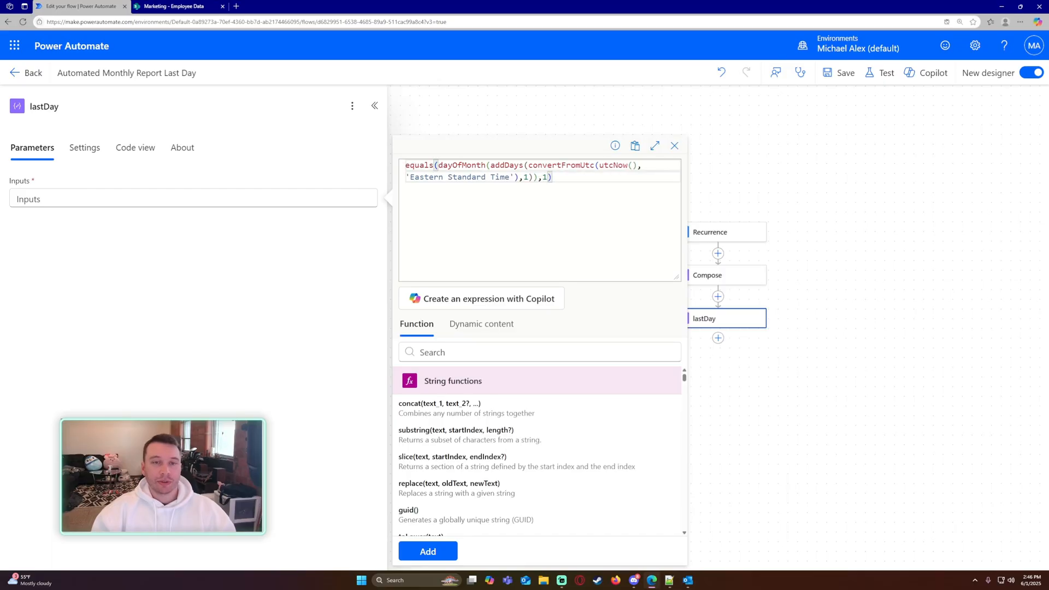
{"action": "left_click", "coordinate": [674, 146]}
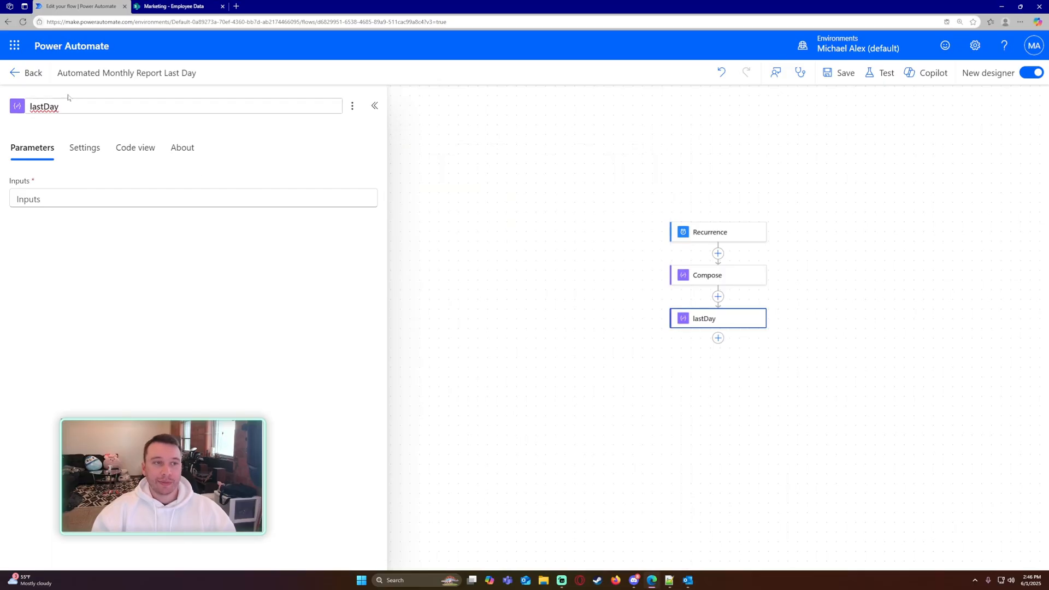
Step: Paste the expression into lastDay, replacing the current-time part with '05/31/2025'
{"action": "left_click", "coordinate": [193, 199]}
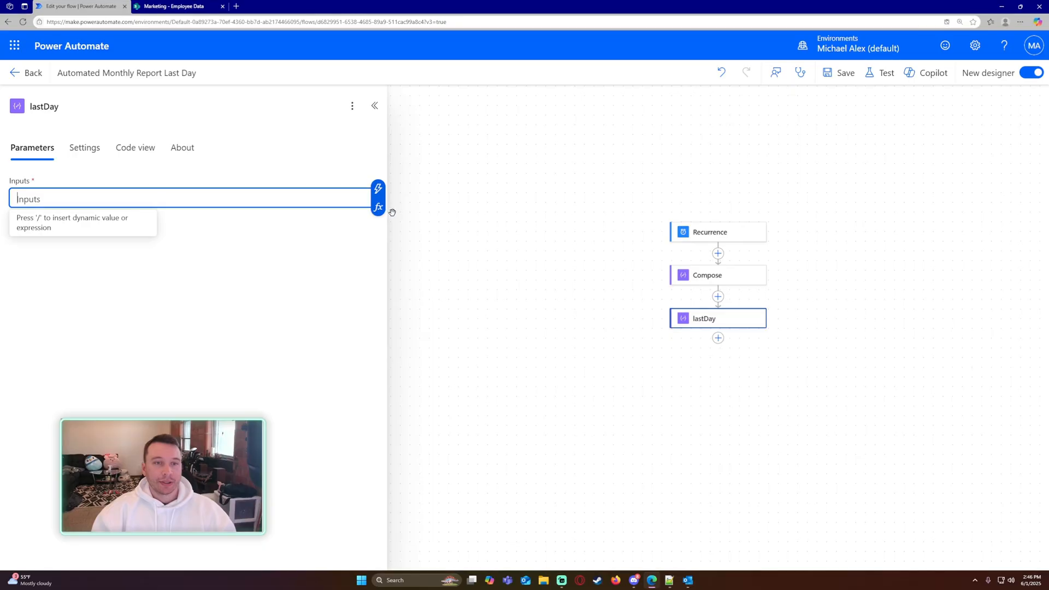
{"action": "left_click", "coordinate": [378, 206]}
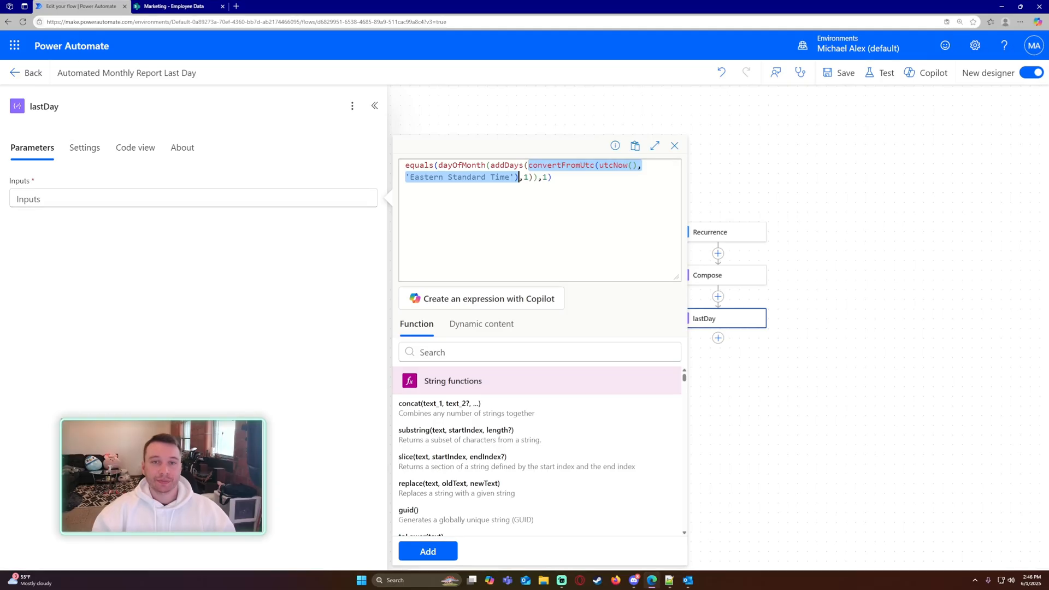
{"action": "key", "text": "Delete"}
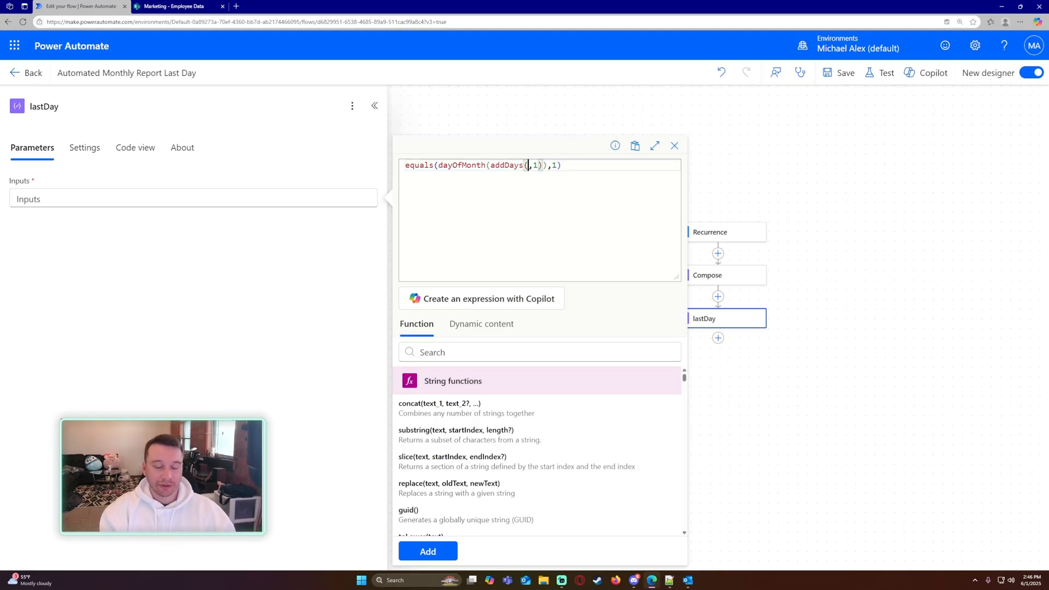
{"action": "type", "text": "''"}
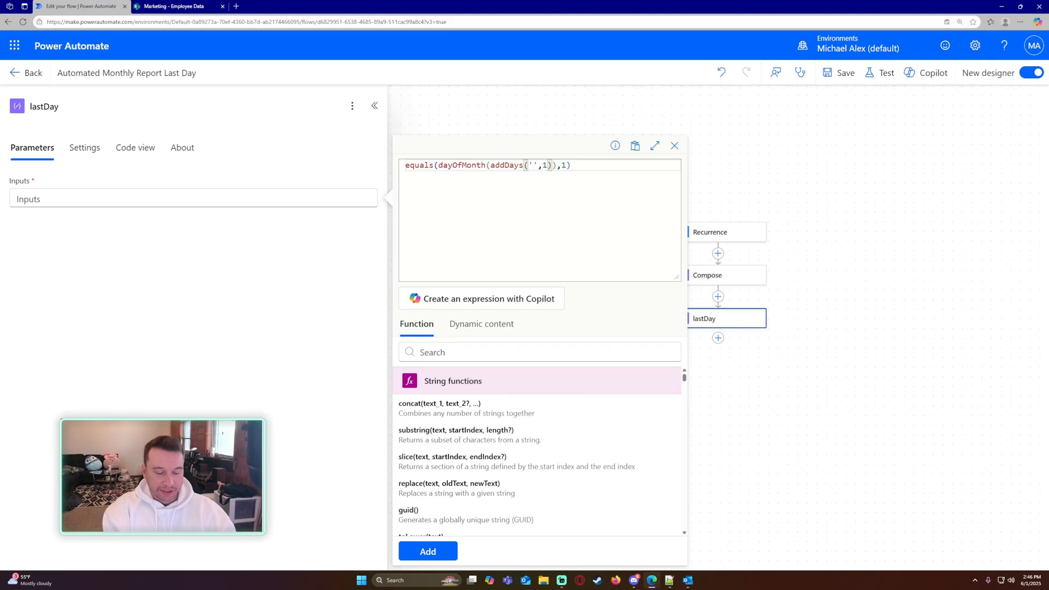
{"action": "type", "text": "05/31/2025"}
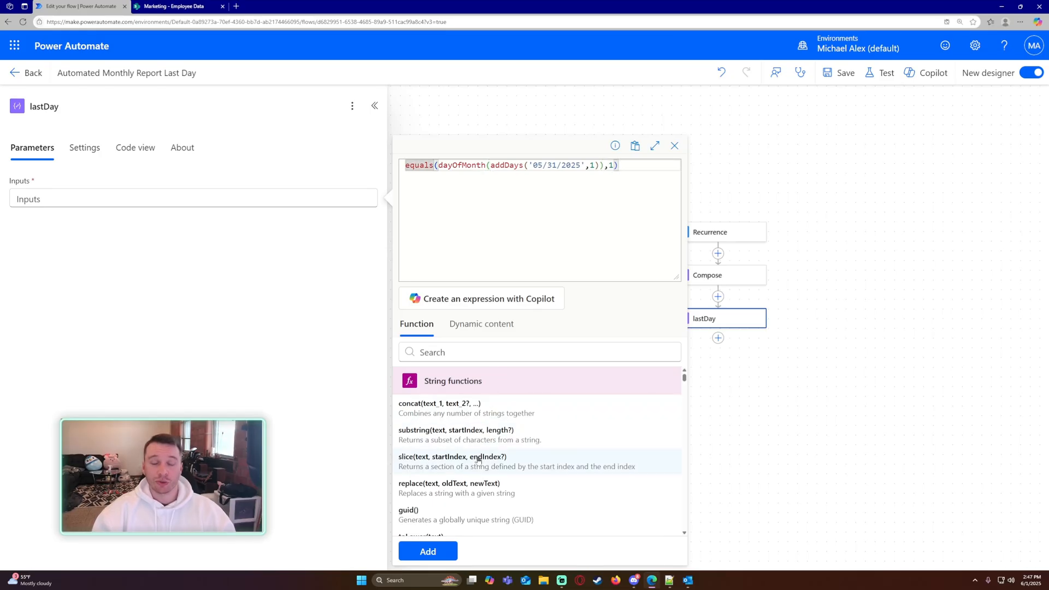
Step: Add the fixed-date expression to lastDay, run a test, and inspect Compose and lastDay outputs
{"action": "left_click", "coordinate": [428, 551]}
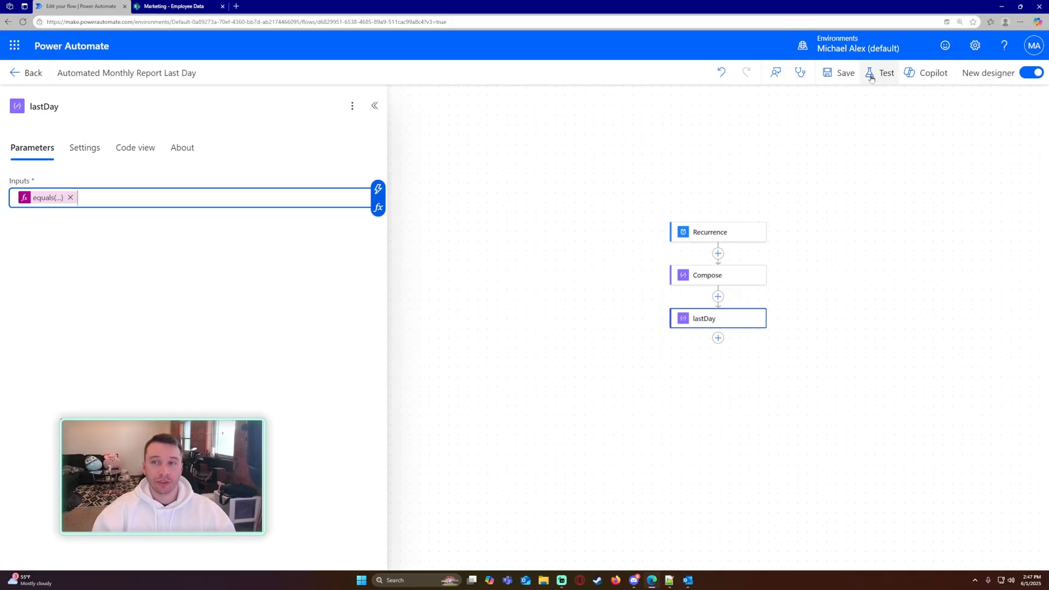
{"action": "left_click", "coordinate": [879, 72]}
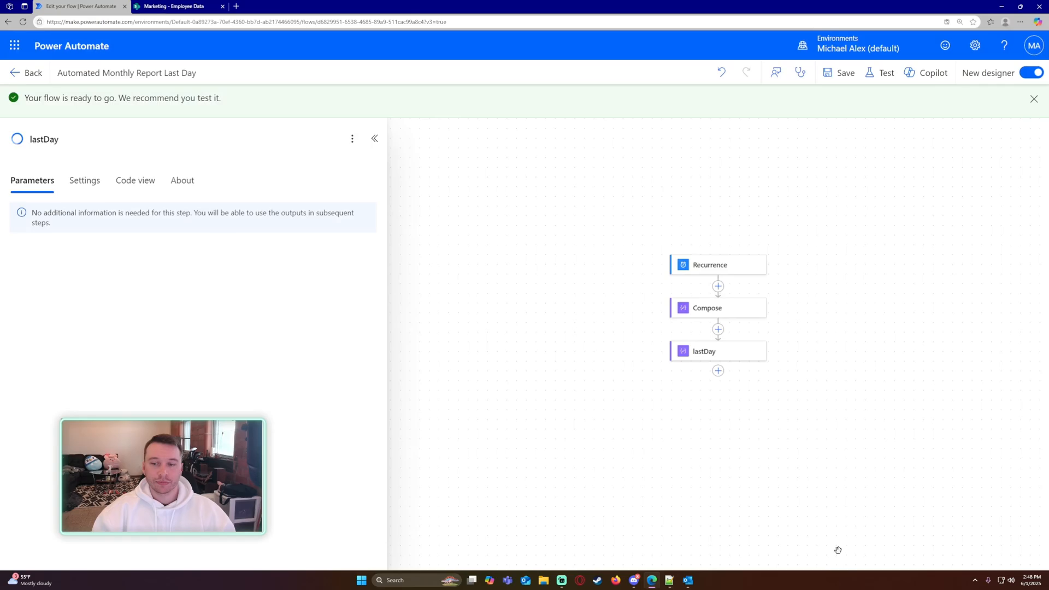
{"action": "left_click", "coordinate": [886, 72]}
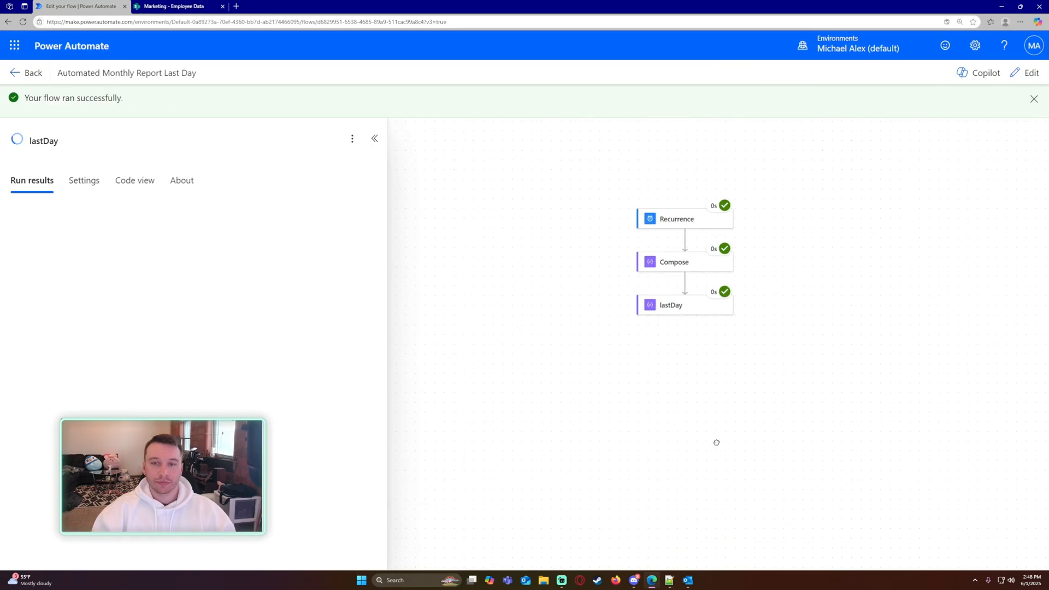
{"action": "left_click", "coordinate": [675, 262]}
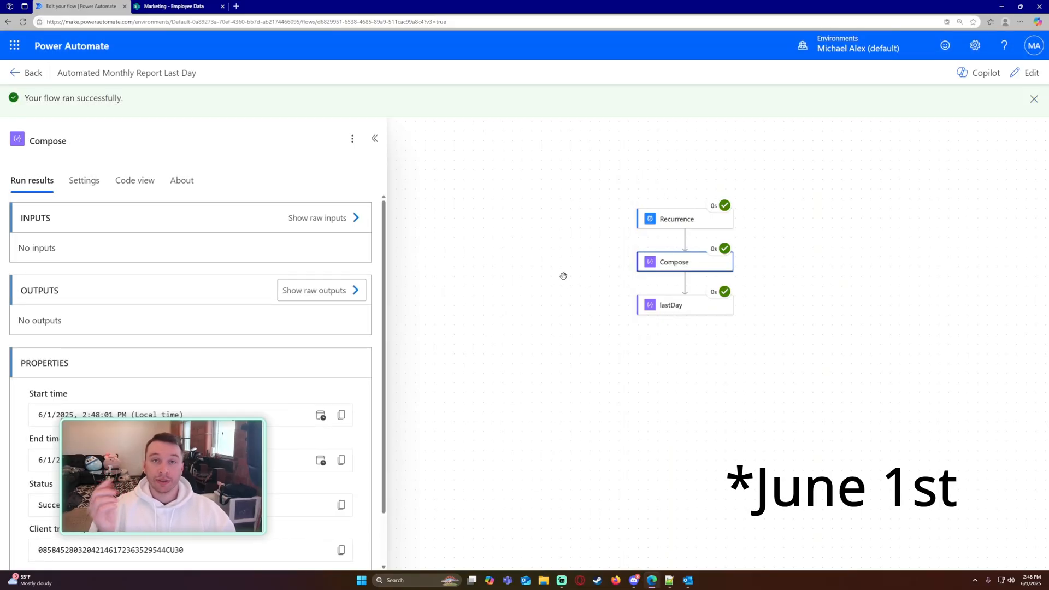
{"action": "left_click", "coordinate": [684, 305]}
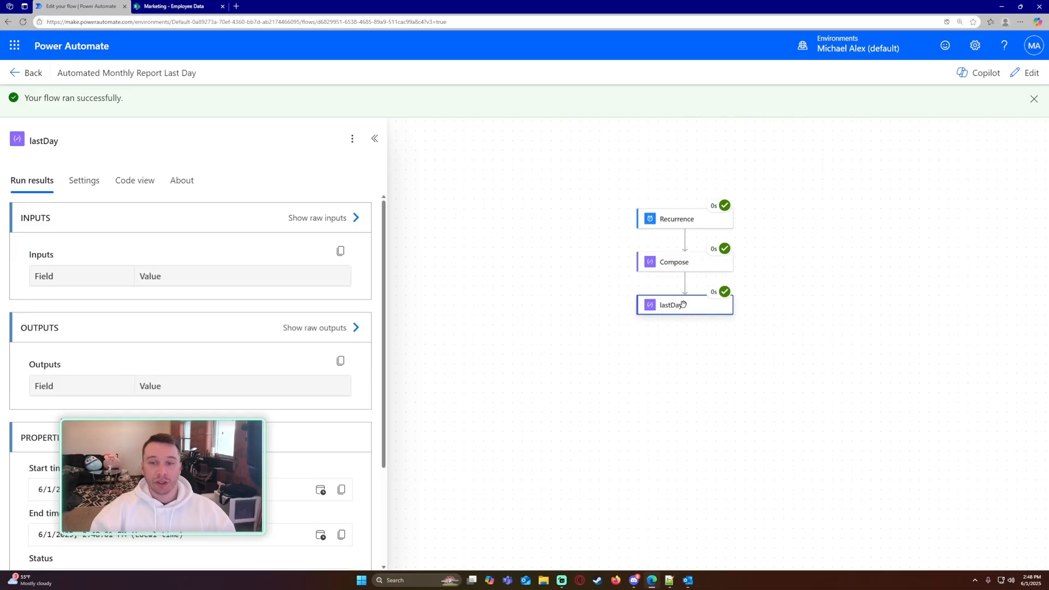
{"action": "left_click", "coordinate": [680, 305]}
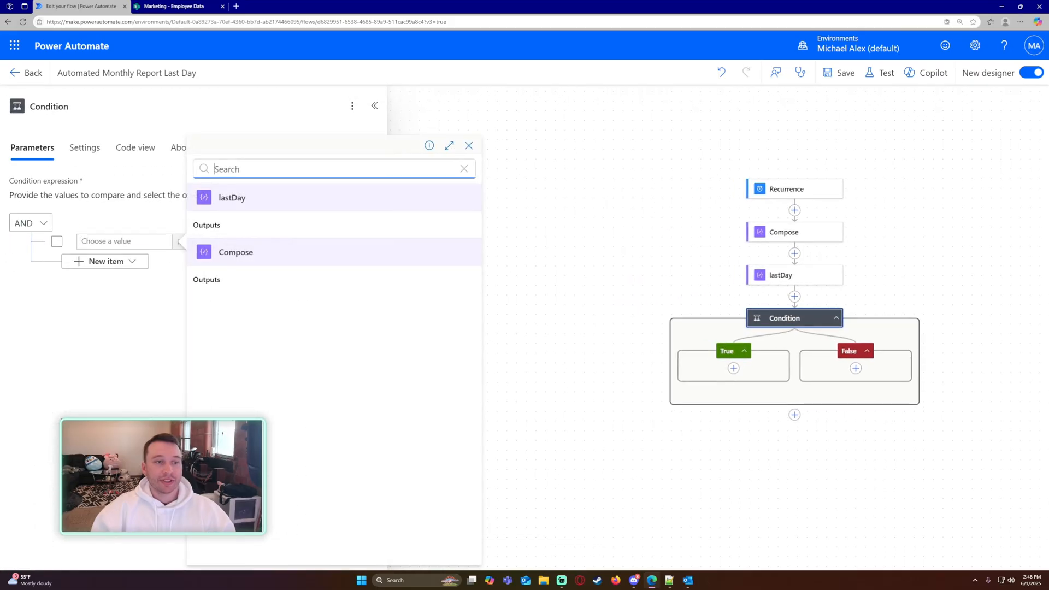
{"action": "mouse_move", "coordinate": [268, 276]}
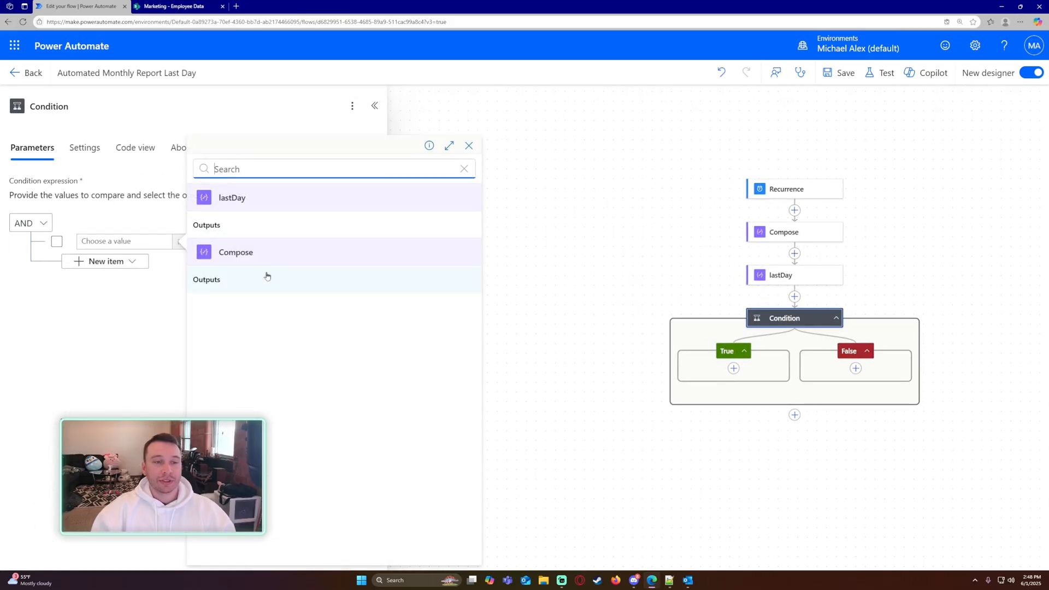
Step: Set the Condition's value from a step output and delete the lastDay action
{"action": "left_click", "coordinate": [235, 252]}
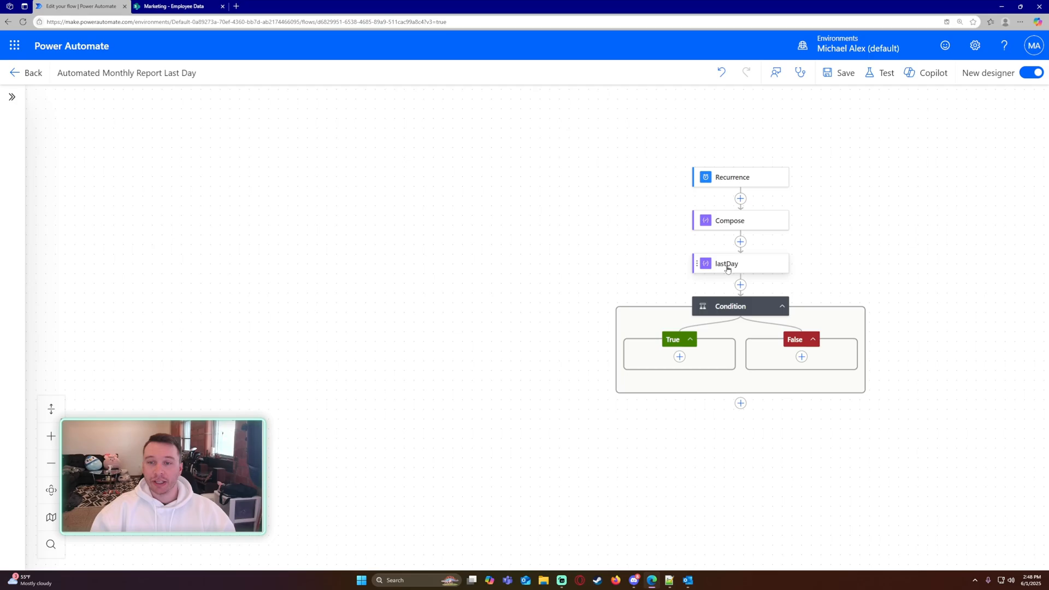
{"action": "left_click", "coordinate": [740, 263]}
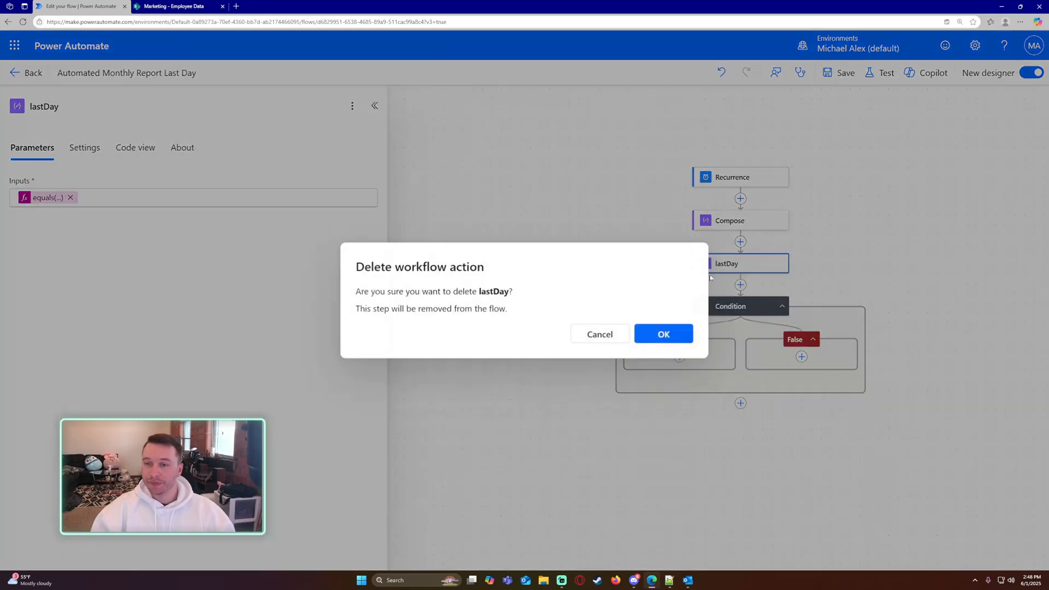
{"action": "left_click", "coordinate": [663, 333]}
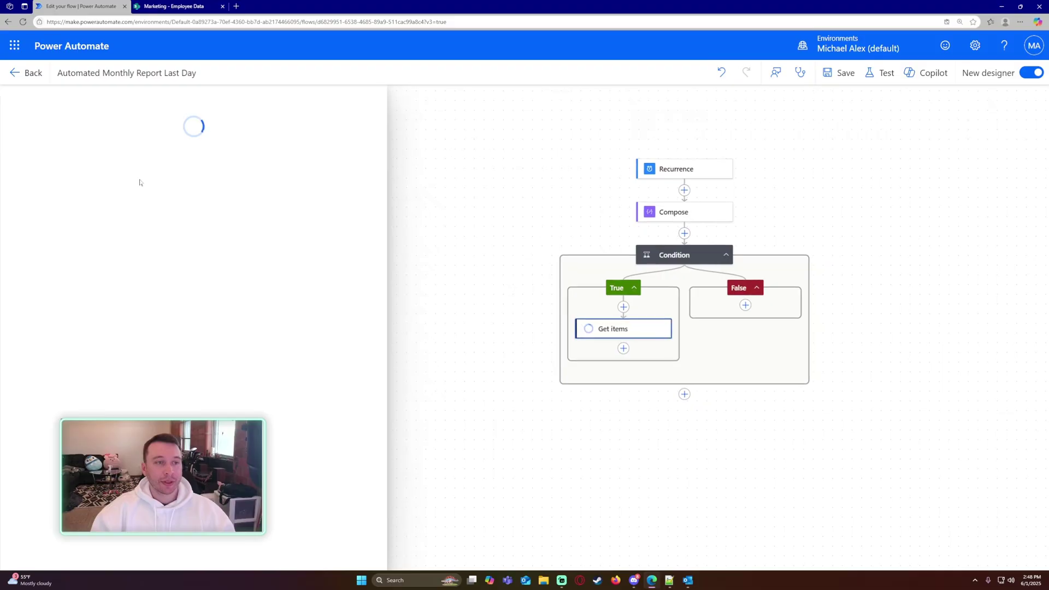
Step: Point Get items at the Marketing site and add Create CSV table from its body/value
{"action": "left_click", "coordinate": [623, 329]}
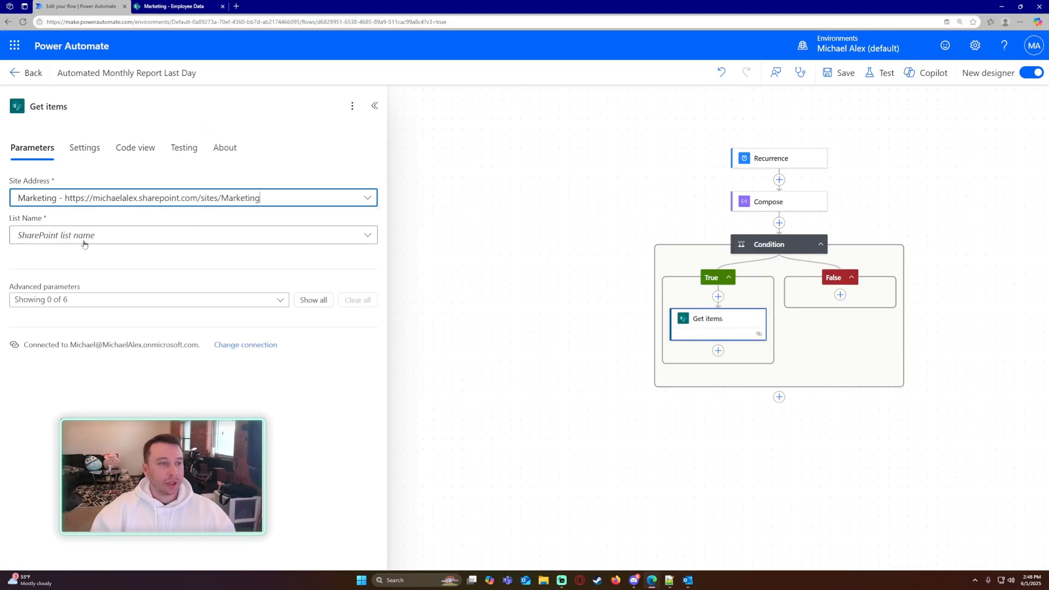
{"action": "left_click", "coordinate": [193, 235]}
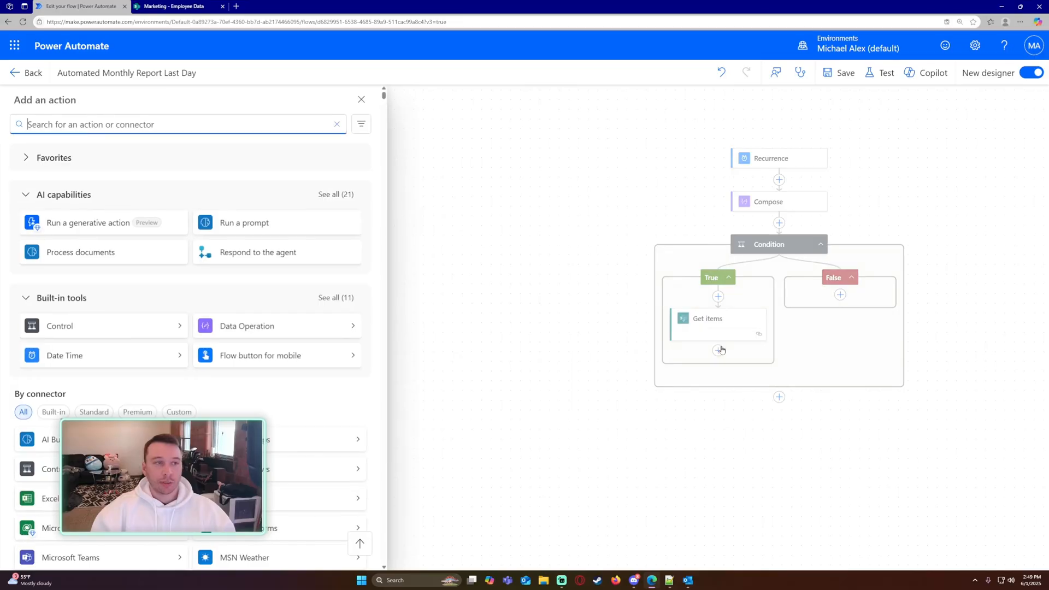
{"action": "type", "text": "csv"}
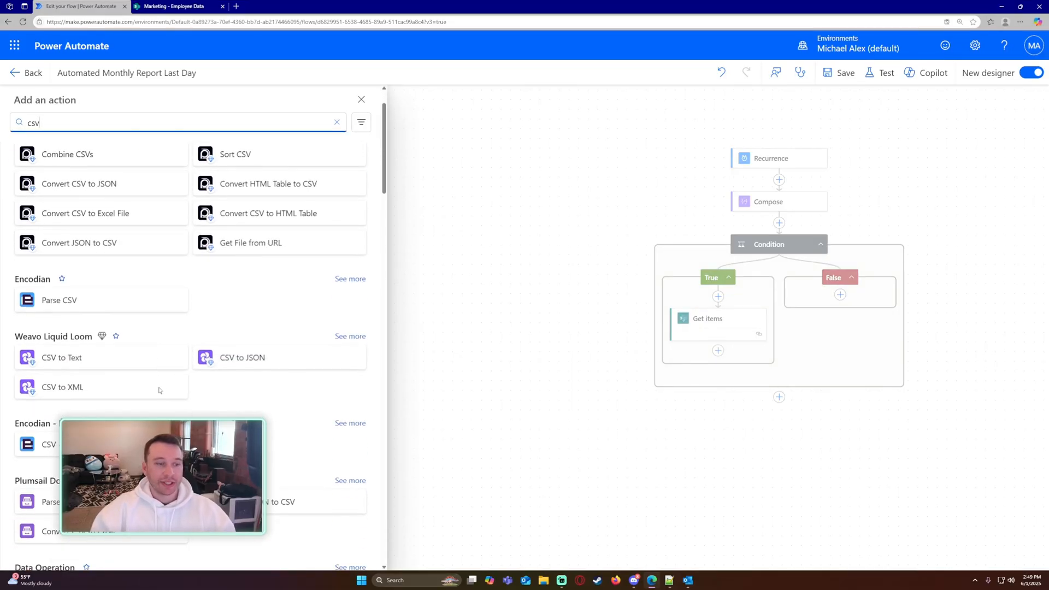
{"action": "scroll", "scroll_direction": "down", "scroll_amount": 3}
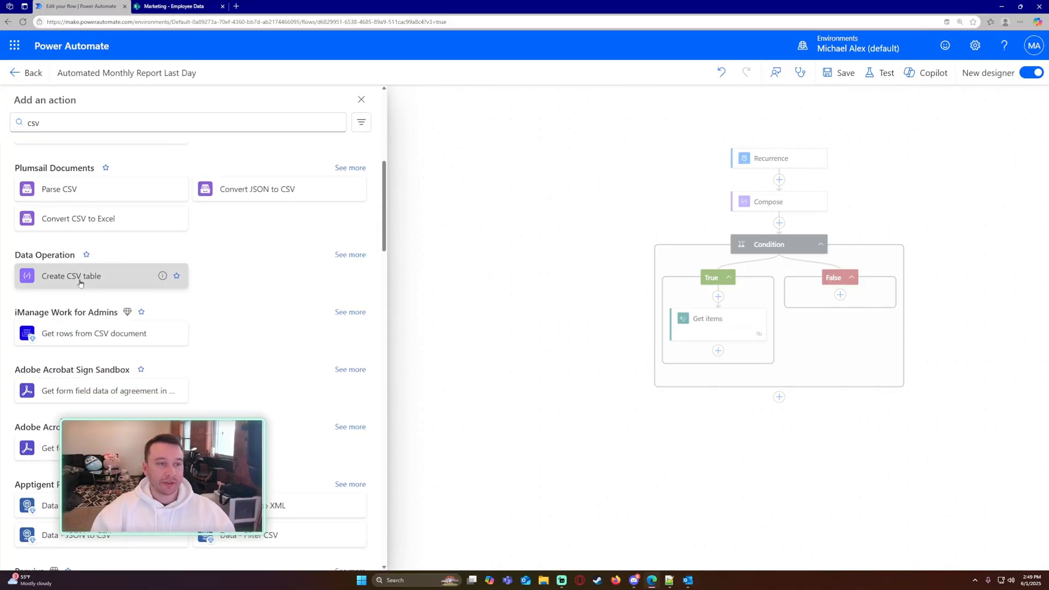
{"action": "left_click", "coordinate": [71, 276]}
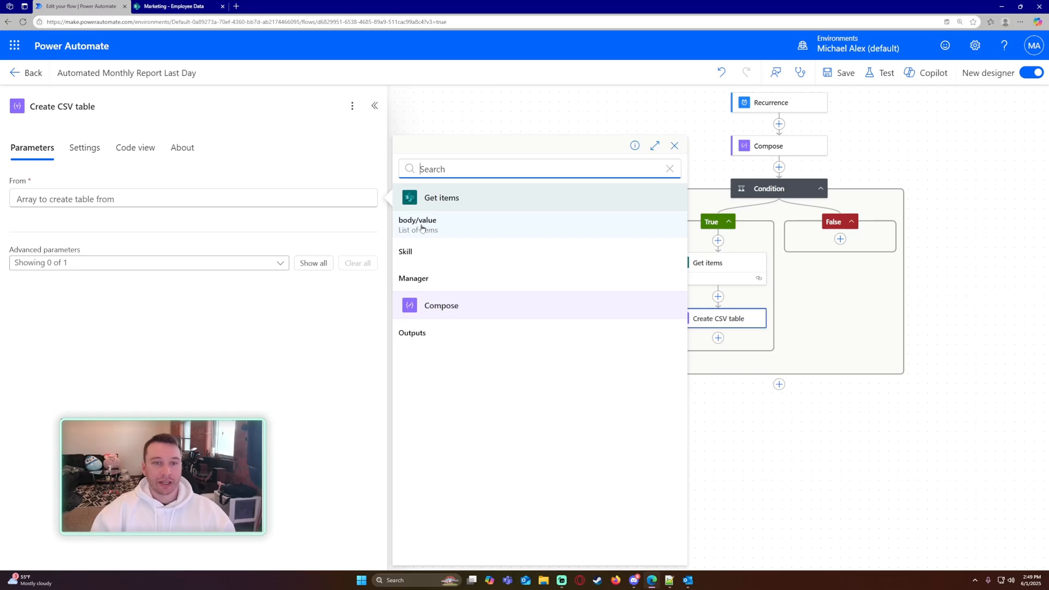
{"action": "left_click", "coordinate": [417, 224]}
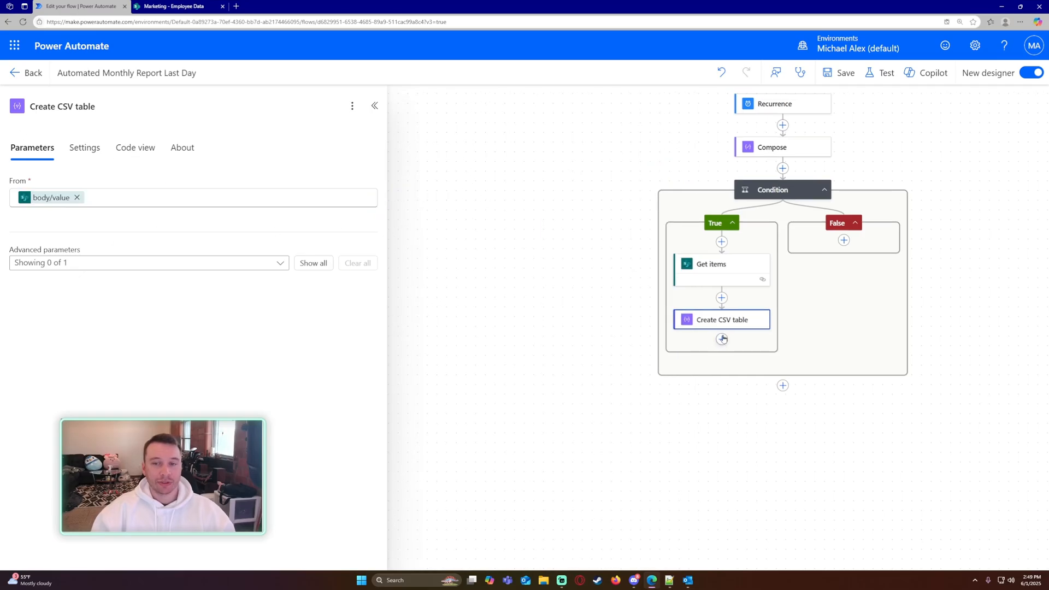
{"action": "left_click", "coordinate": [721, 339]}
{"action": "type", "text": "send an email"}
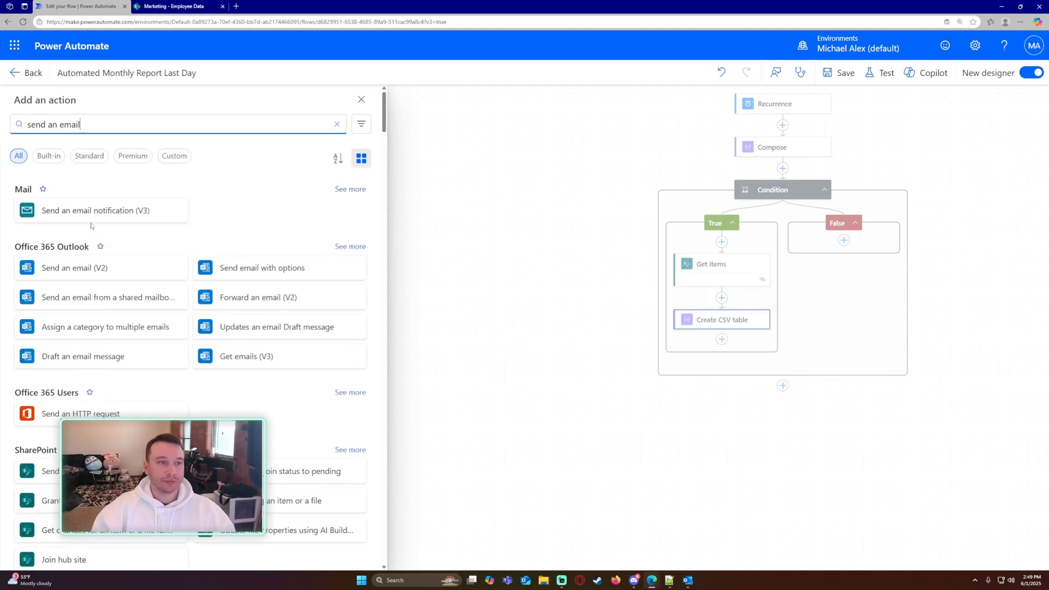
Step: Add Send an email (V2) with a recipient and subject 'Automated Report on Last Day'
{"action": "left_click", "coordinate": [75, 268]}
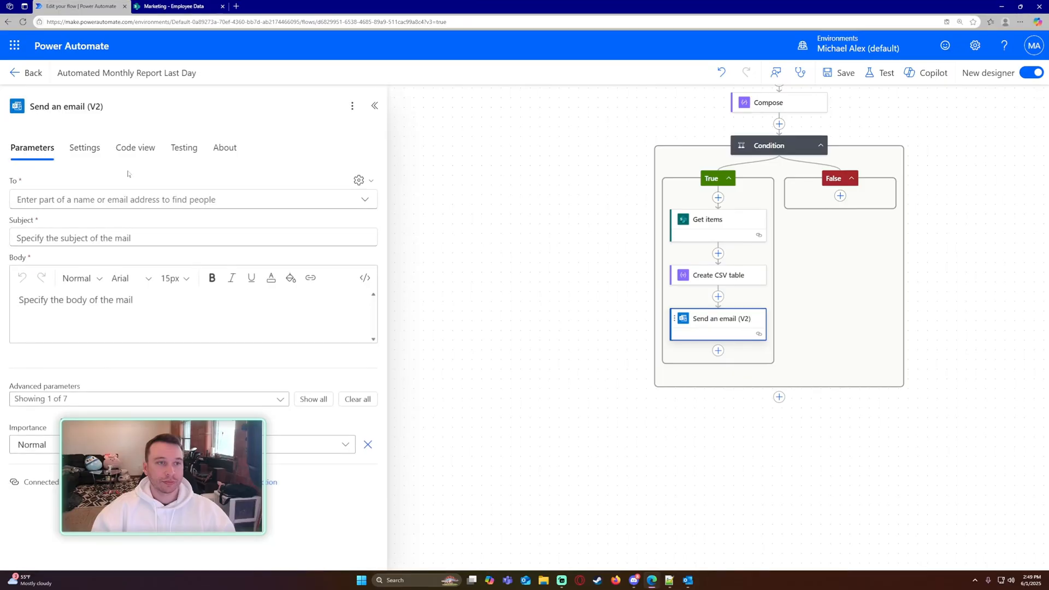
{"action": "left_click", "coordinate": [191, 199]}
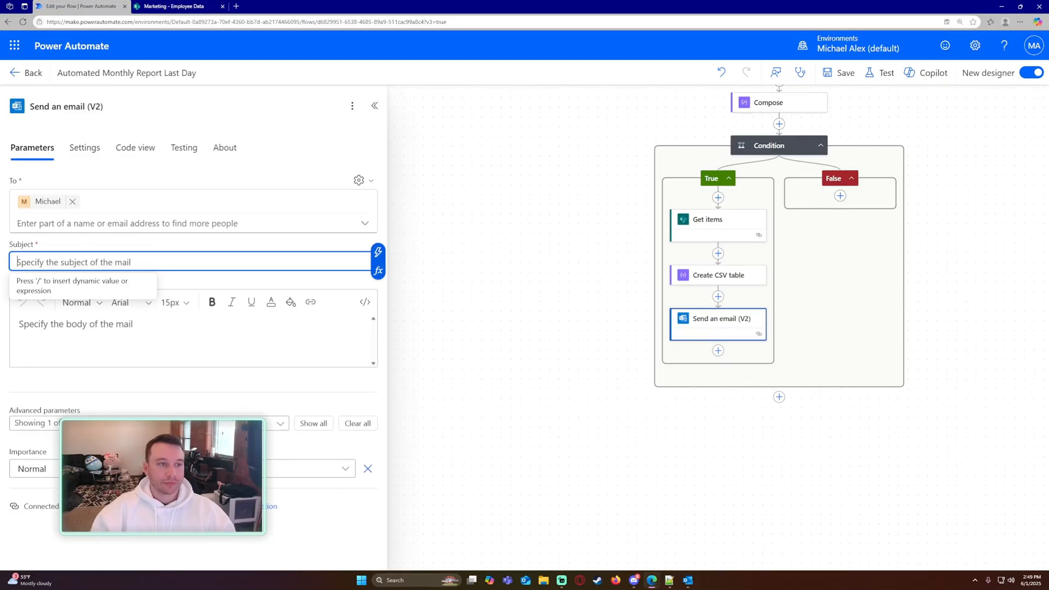
{"action": "type", "text": "Automated Report on Last Day"}
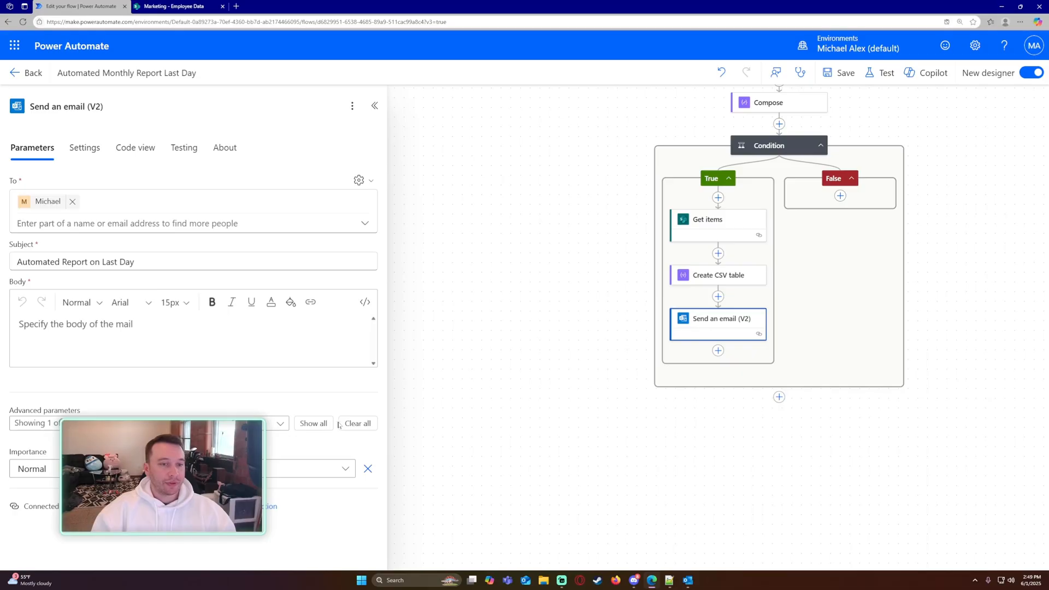
Step: Attach lastDay.csv containing the CSV table output and enter 'Testing' in the email
{"action": "left_click", "coordinate": [313, 423]}
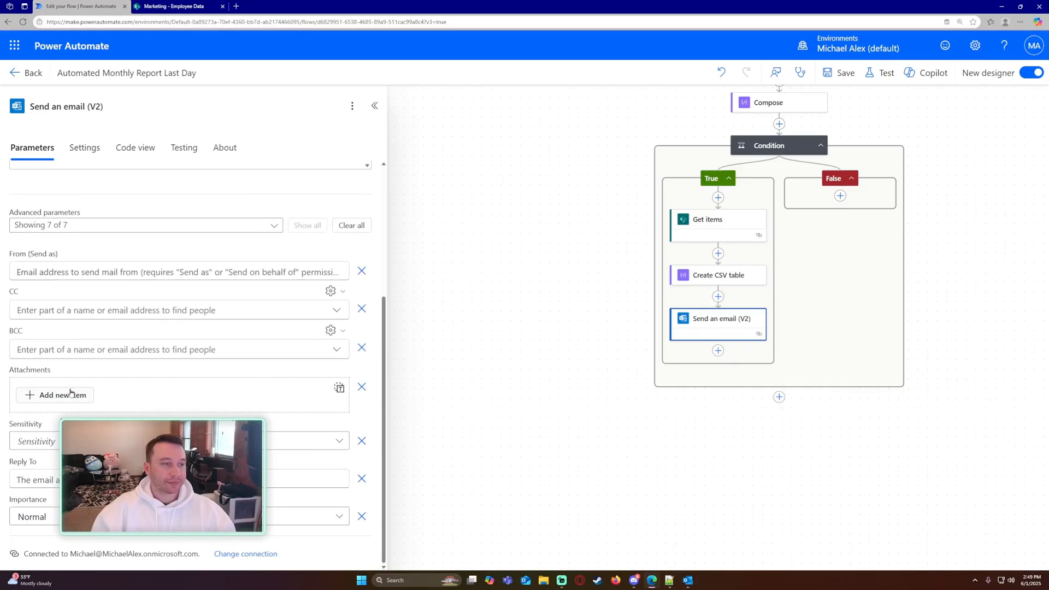
{"action": "left_click", "coordinate": [55, 395]}
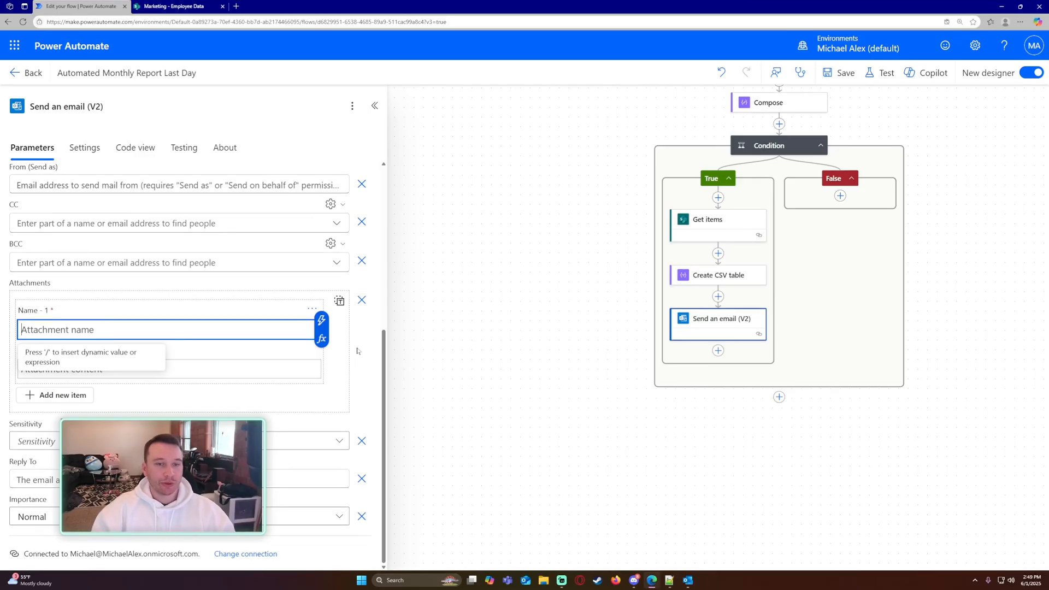
{"action": "type", "text": "lastDay.csv"}
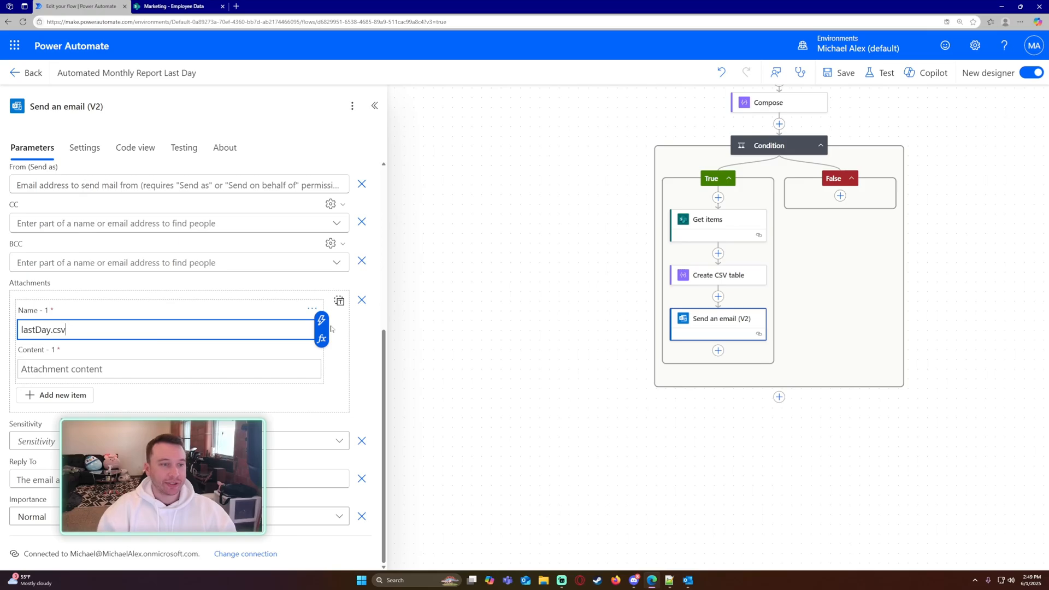
{"action": "left_click", "coordinate": [321, 319]}
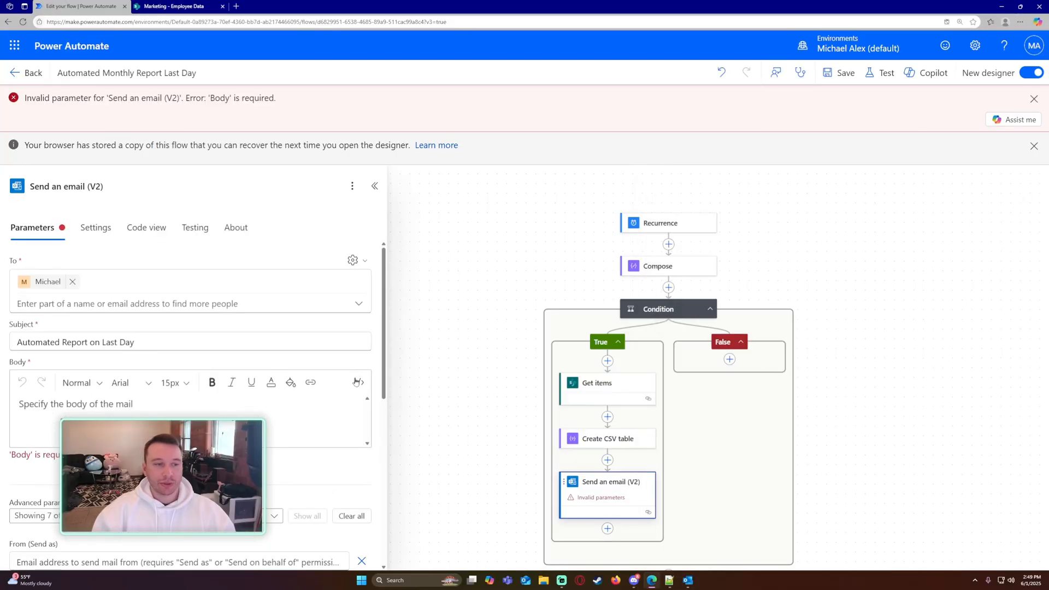
{"action": "type", "text": "Testing"}
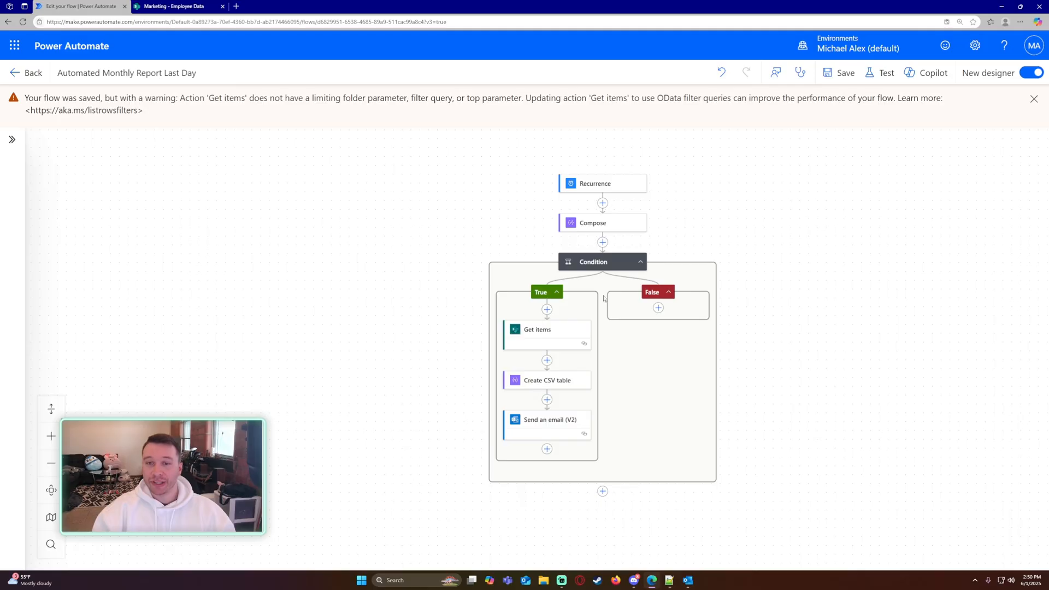
Step: Review the Condition, Create CSV table and Send an email steps, then close the details panel
{"action": "left_click", "coordinate": [595, 261]}
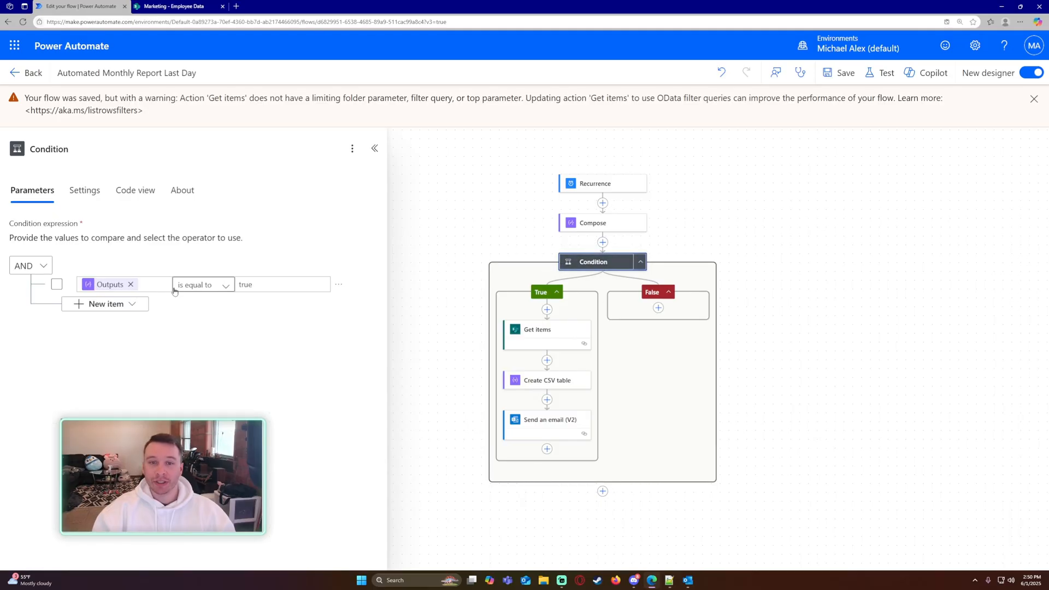
{"action": "mouse_move", "coordinate": [617, 219]}
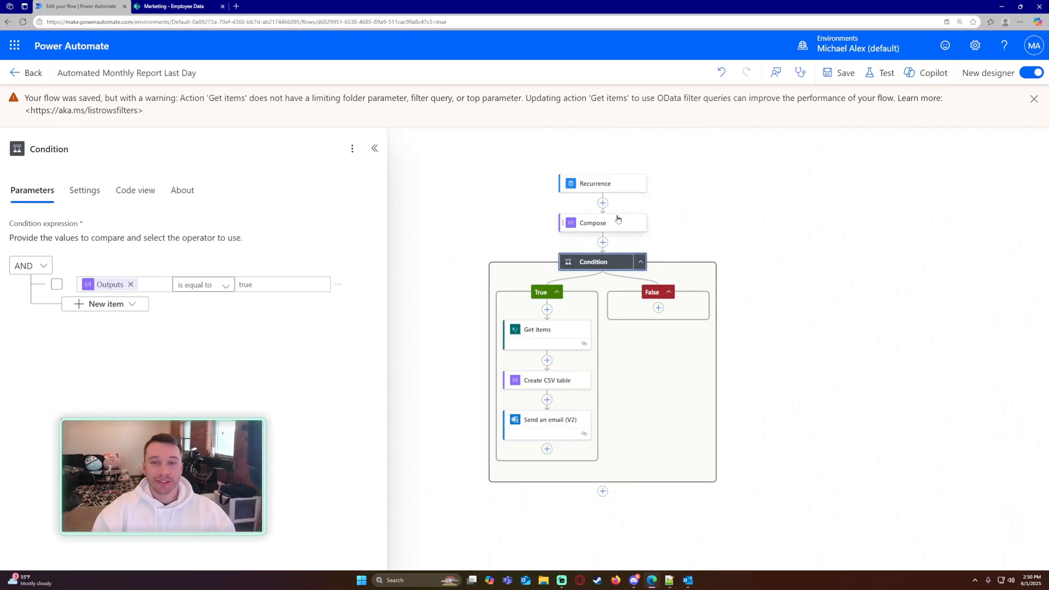
{"action": "left_click", "coordinate": [592, 223]}
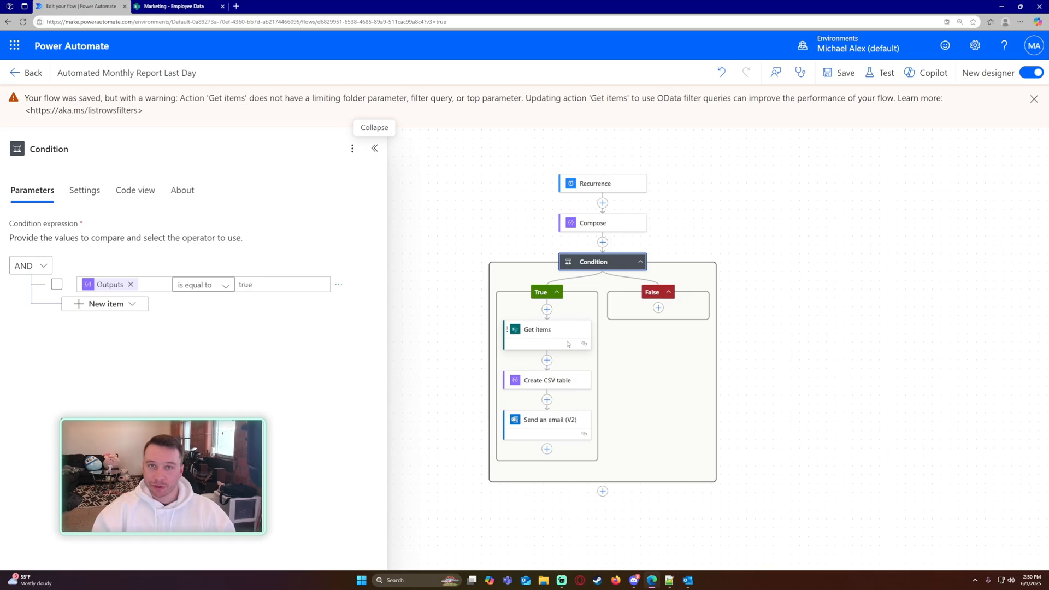
{"action": "left_click", "coordinate": [546, 381]}
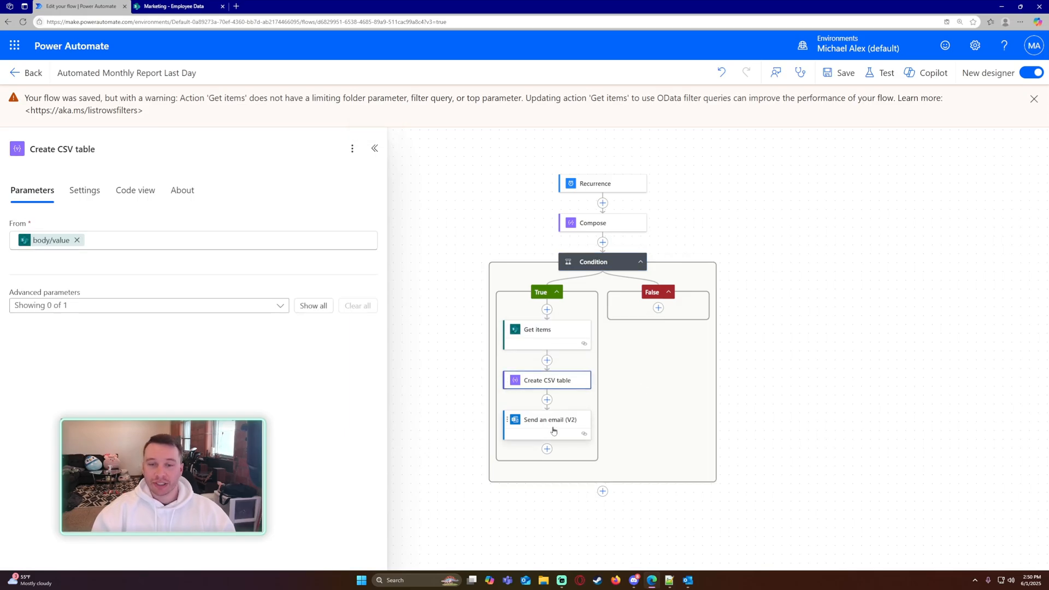
{"action": "left_click", "coordinate": [546, 420]}
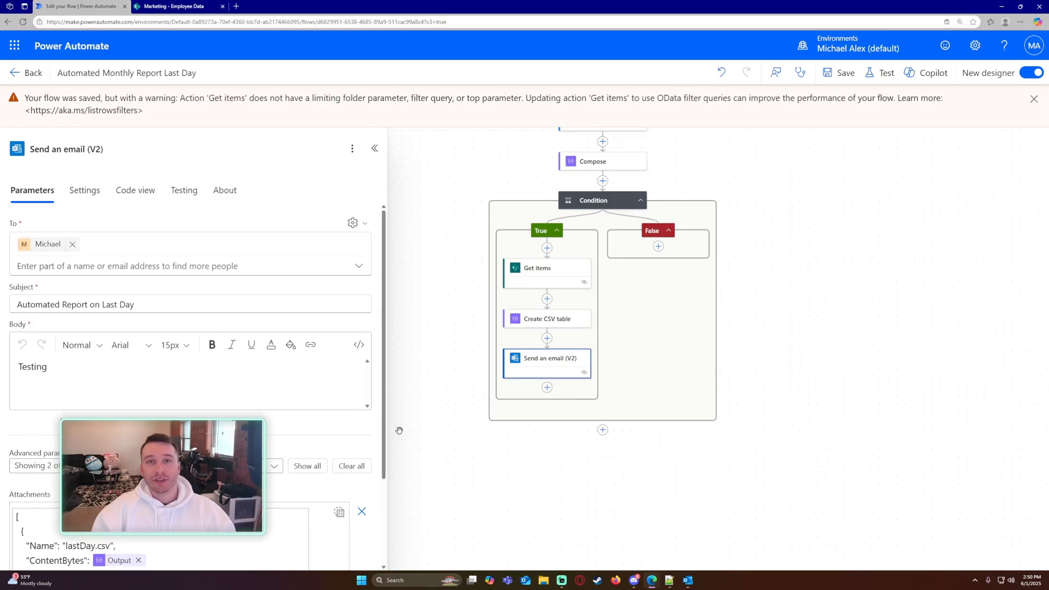
{"action": "mouse_move", "coordinate": [427, 429]}
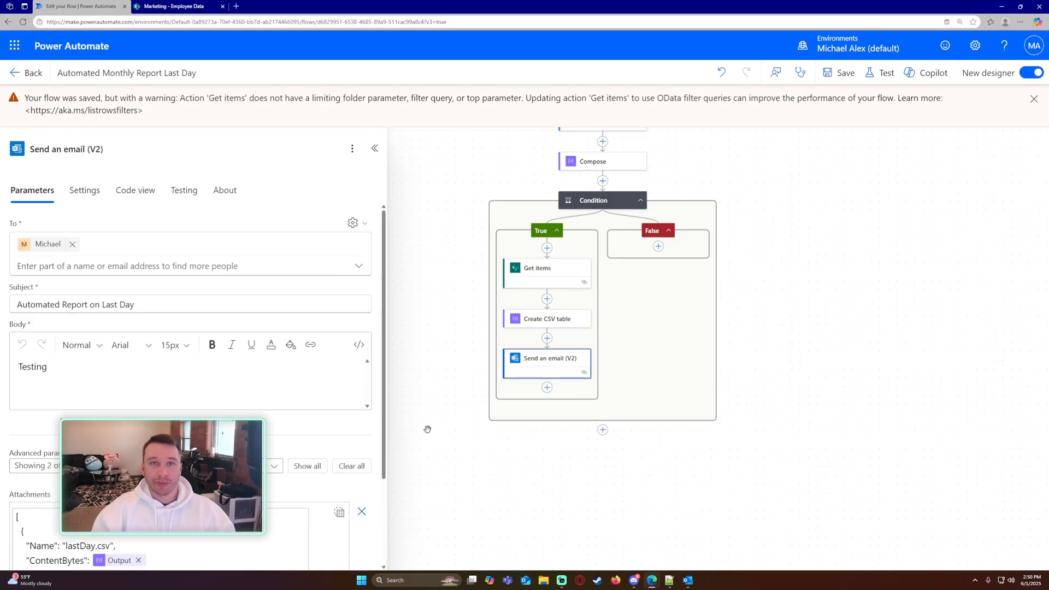
{"action": "mouse_move", "coordinate": [451, 370]}
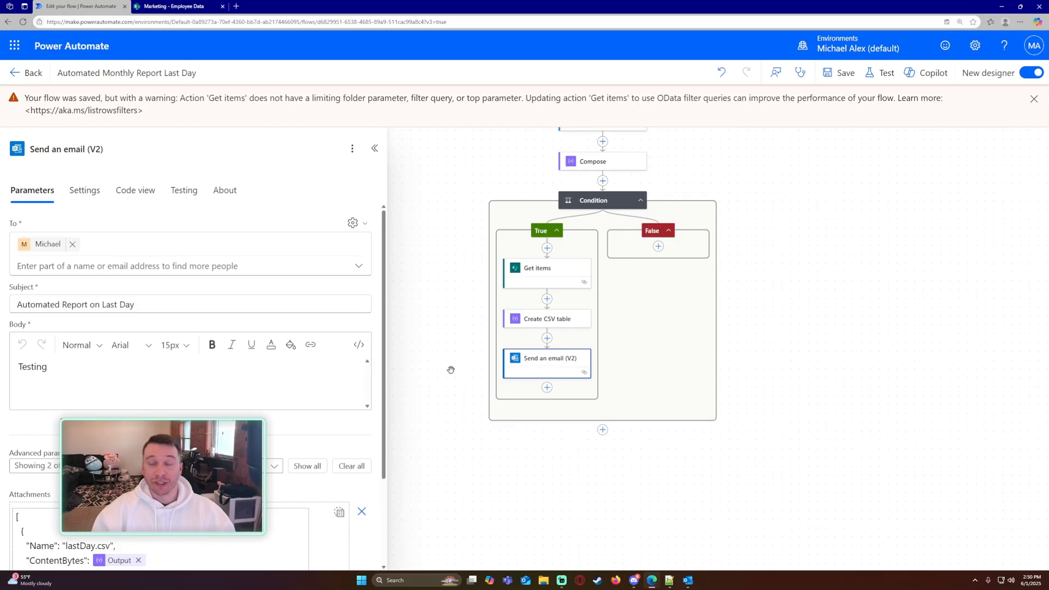
{"action": "left_click", "coordinate": [375, 148]}
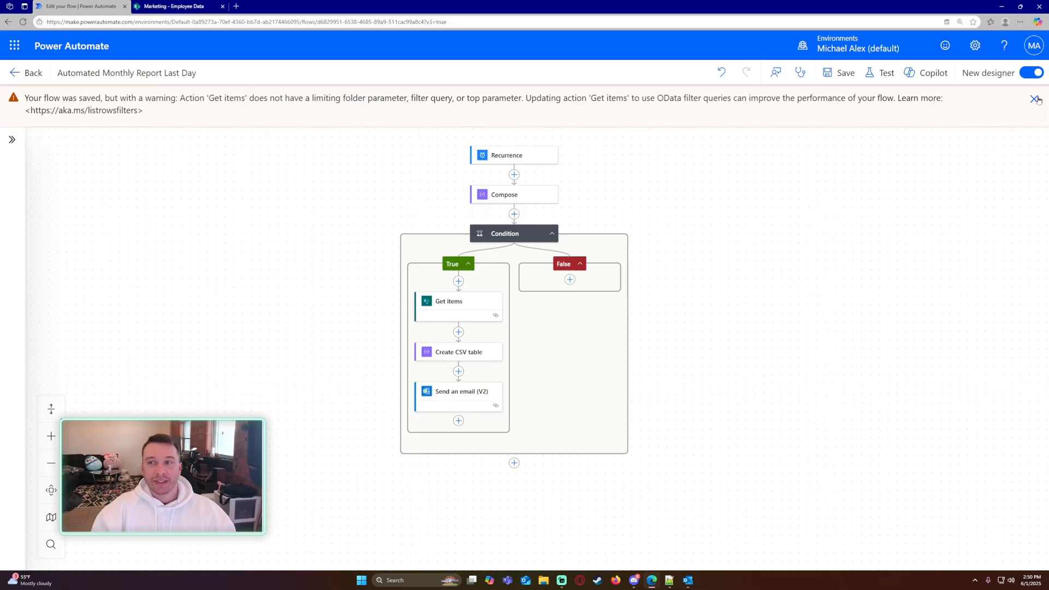
Step: Dismiss the save warning and review the equals(dayOfMonth(addDays(...))) last-day-of-month Compose expression
{"action": "left_click", "coordinate": [504, 194]}
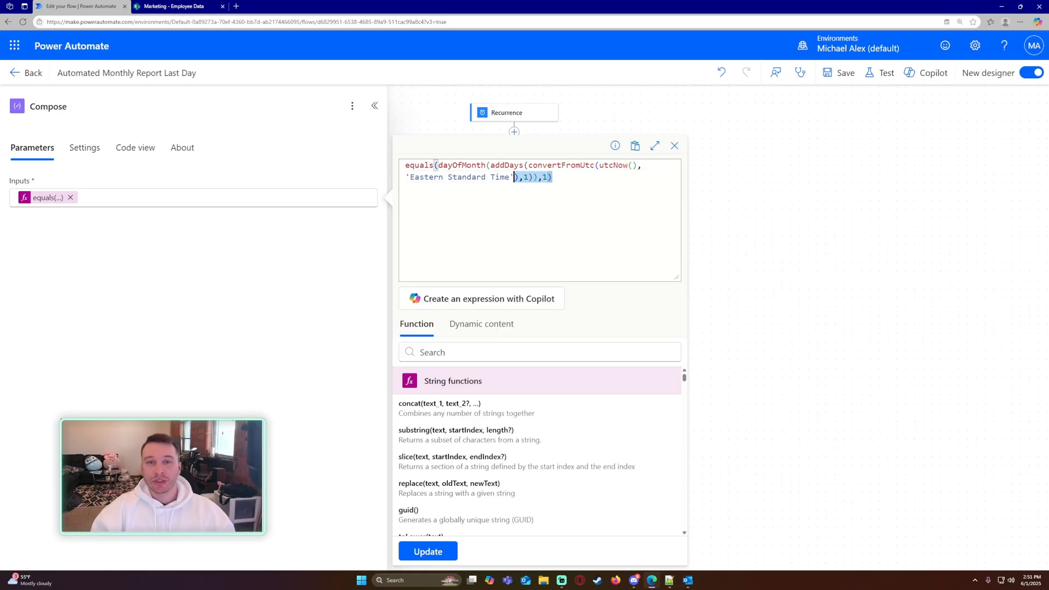
{"action": "key", "text": "ctrl+a"}
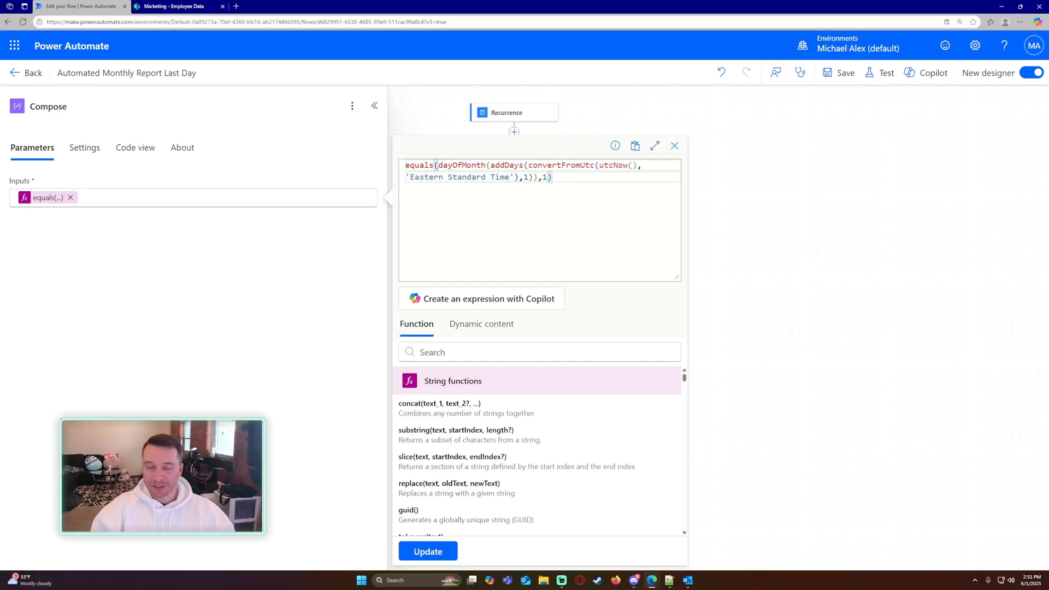
{"action": "left_click", "coordinate": [674, 145]}
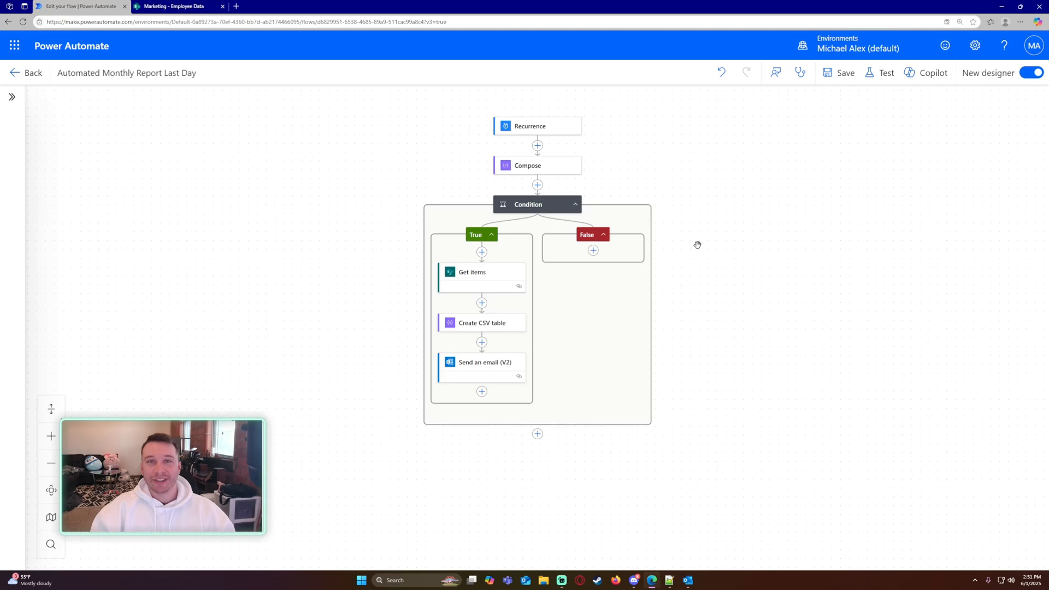